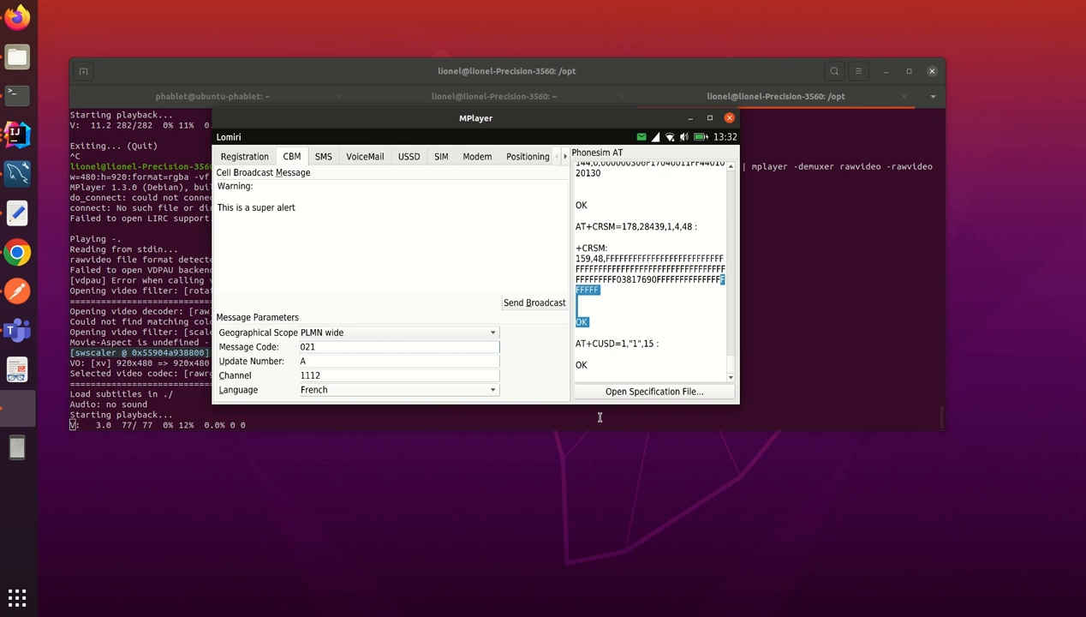
Flip between the simulator's SMS, USSD and cell broadcast pages in the mirrored phone.
{"action": "left_click", "coordinate": [322, 156]}
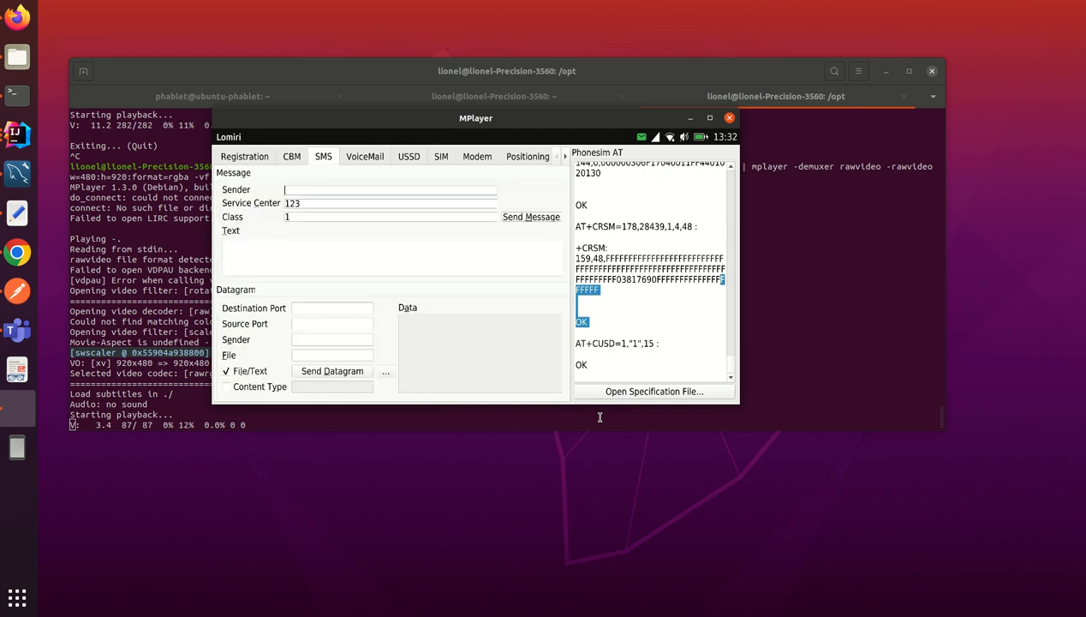
{"action": "left_click", "coordinate": [408, 156]}
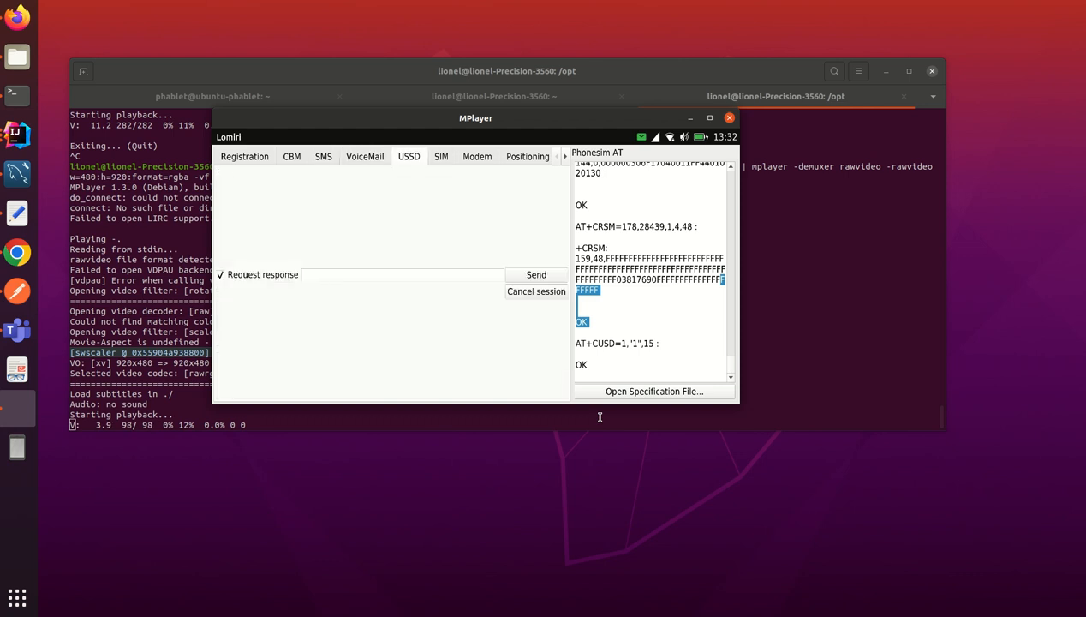
{"action": "left_click", "coordinate": [291, 155]}
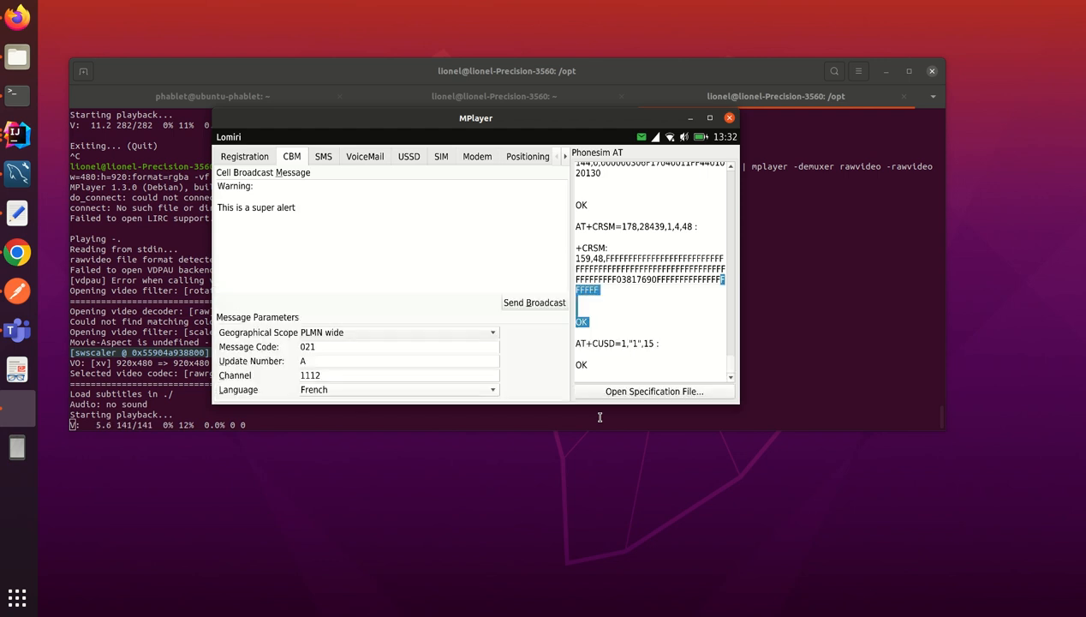
{"action": "left_click", "coordinate": [407, 156]}
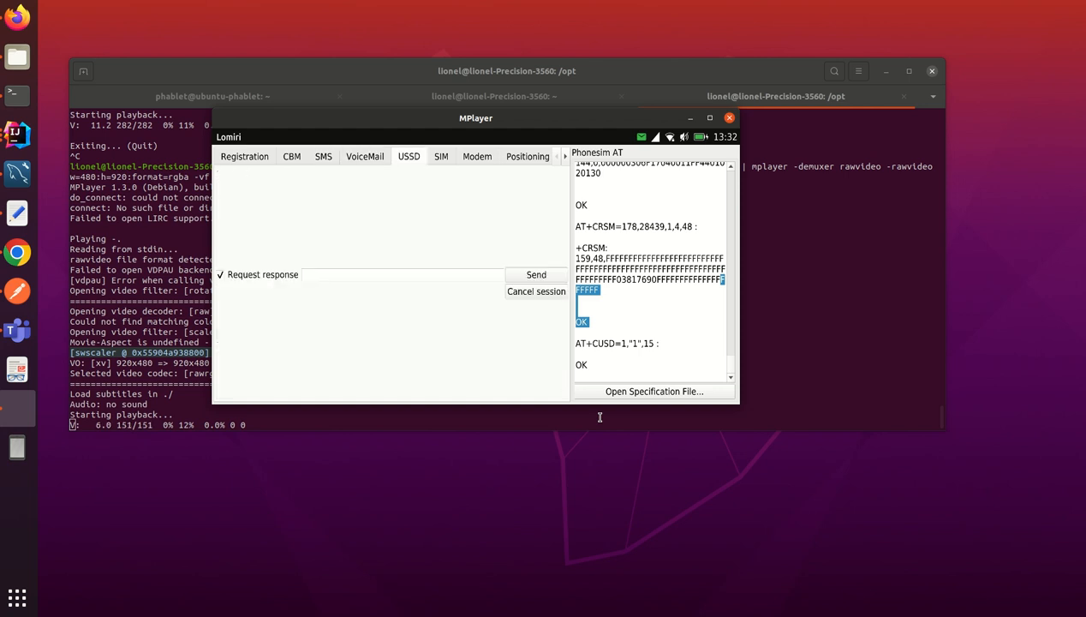
{"action": "left_click", "coordinate": [291, 155]}
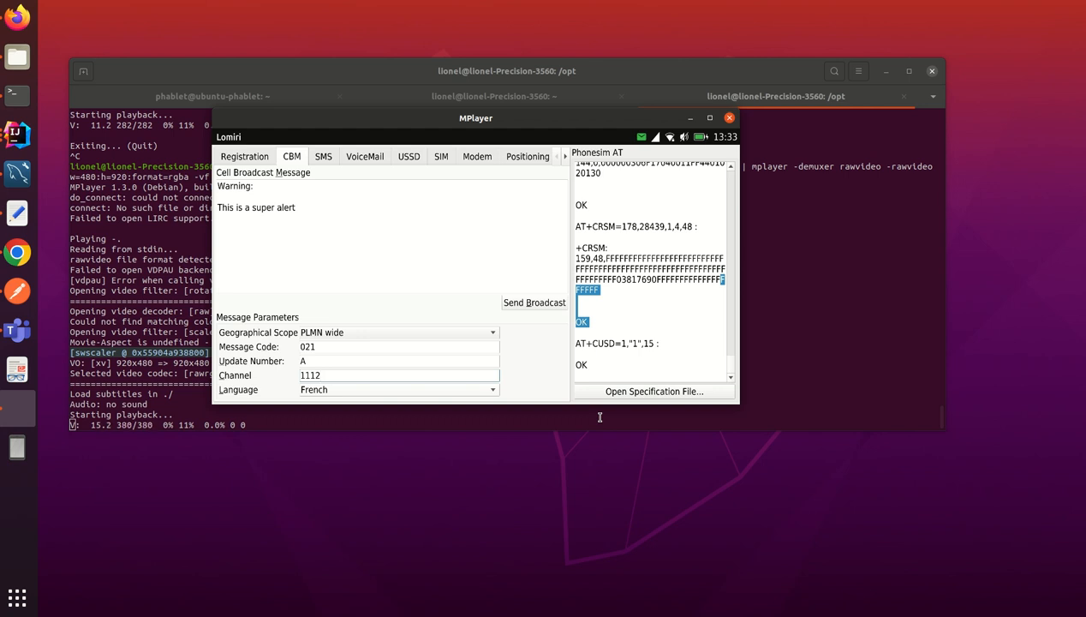
Pull down the phone's network indicator showing /phonesim, then let the mirroring time out.
{"action": "left_click", "coordinate": [534, 301]}
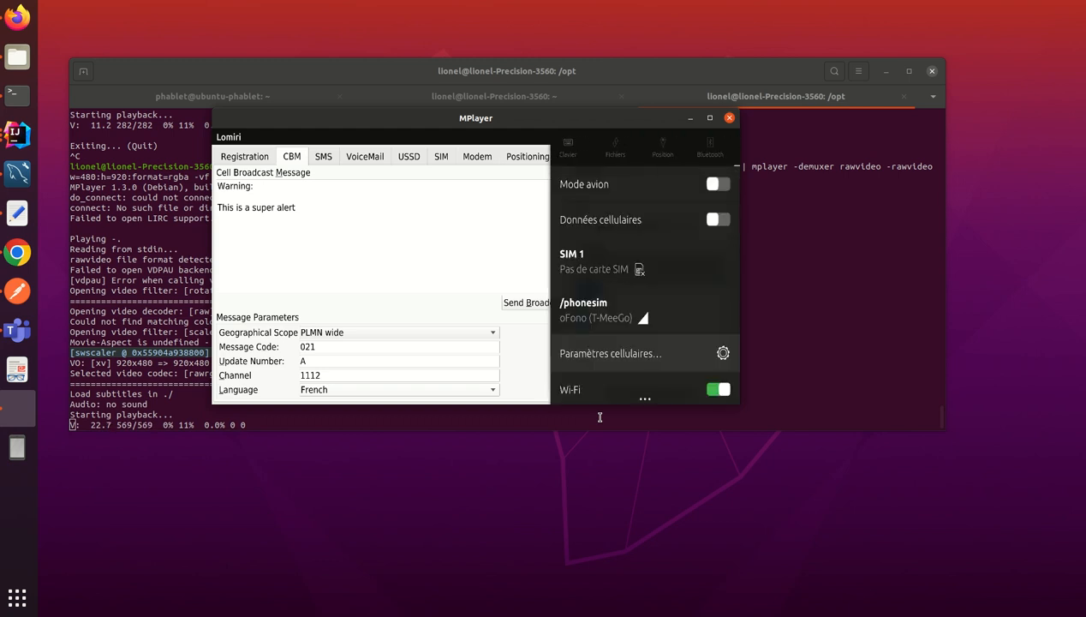
{"action": "left_click", "coordinate": [574, 144]}
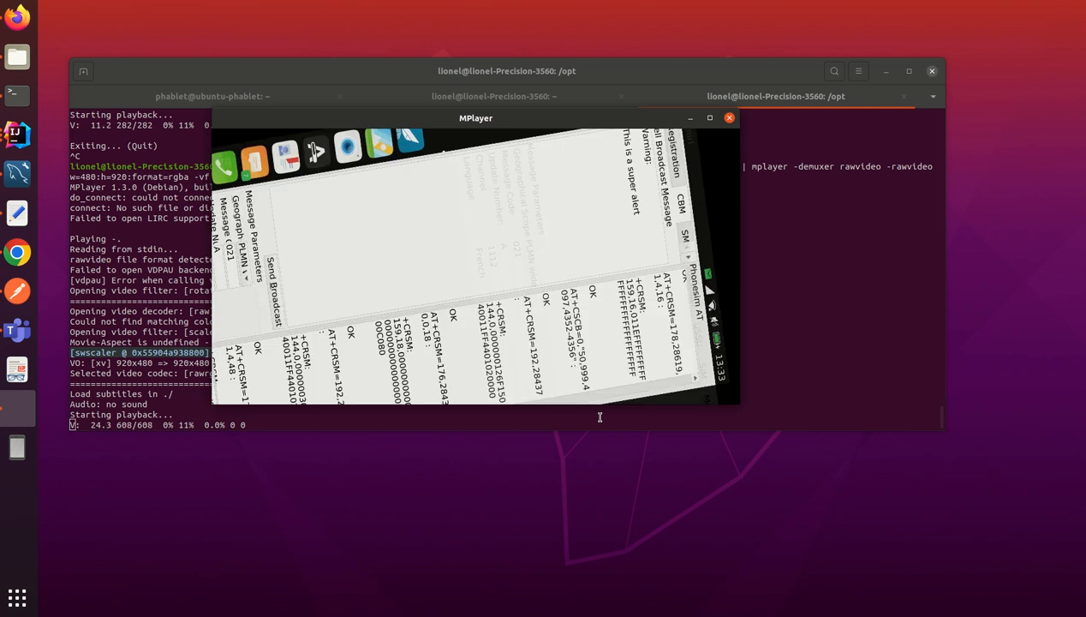
{"action": "left_click", "coordinate": [730, 117]}
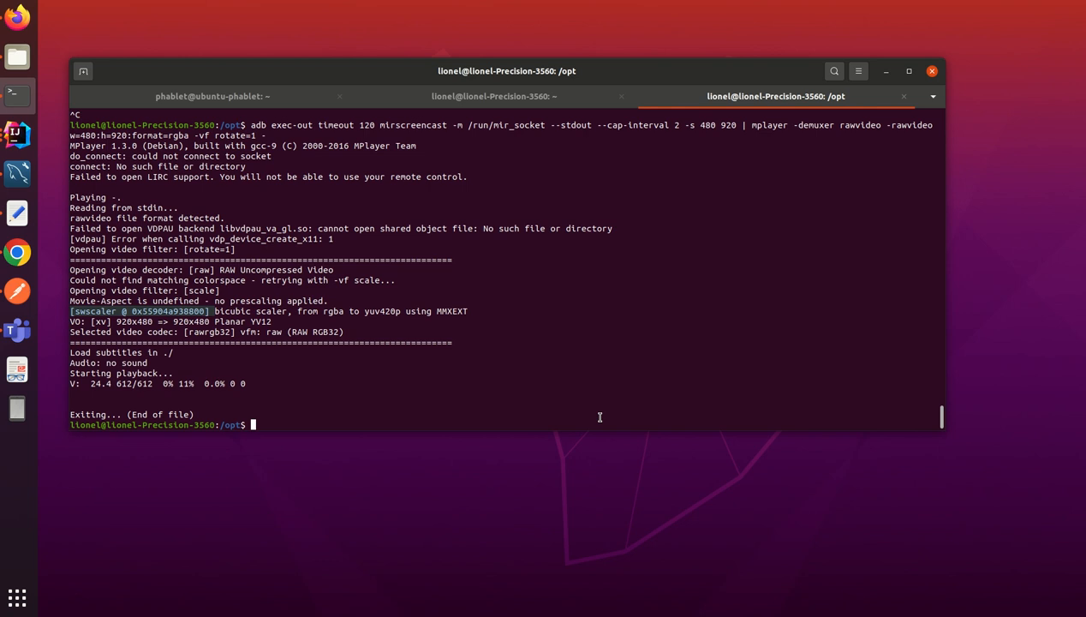
{"action": "mouse_move", "coordinate": [493, 278]}
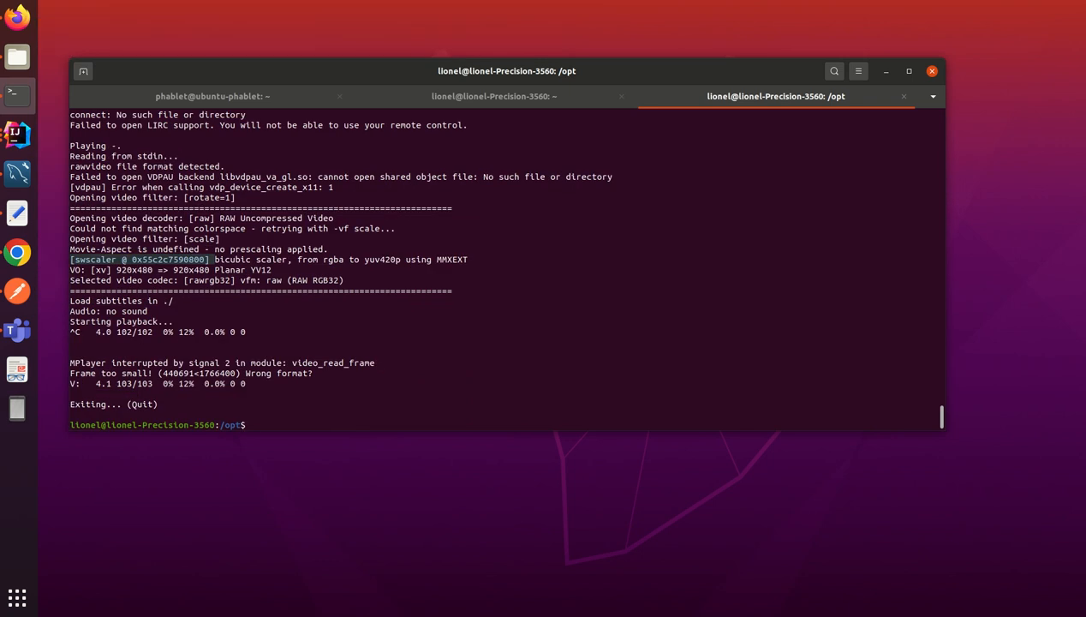
Open adb shell on the phone and recall the earlier ofono-phonesim install command from history.
{"action": "type", "text": "adb shell"}
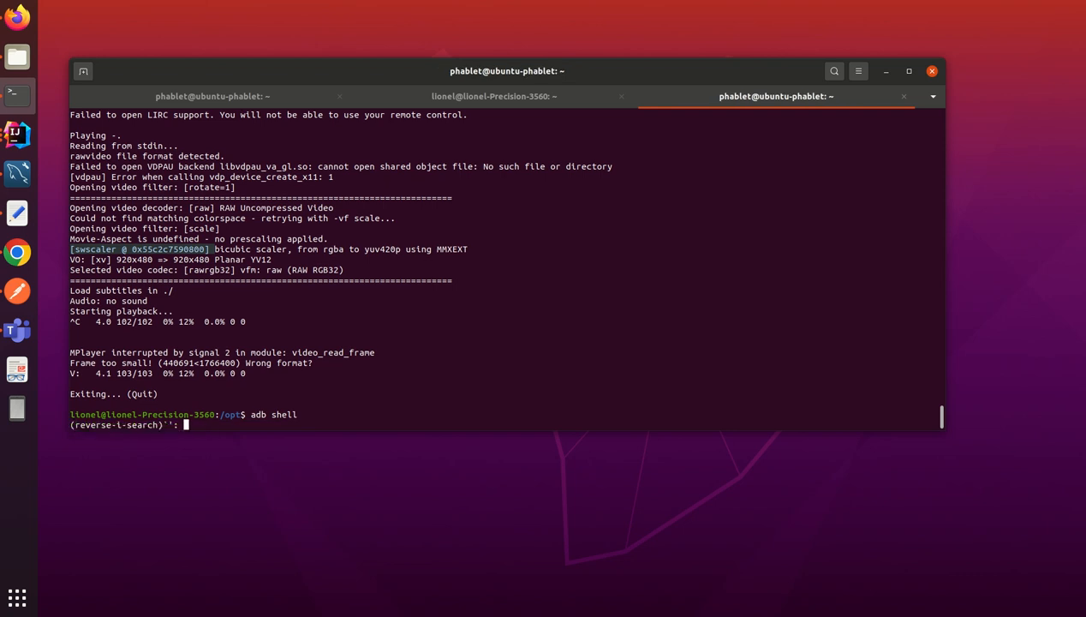
{"action": "type", "text": "install"}
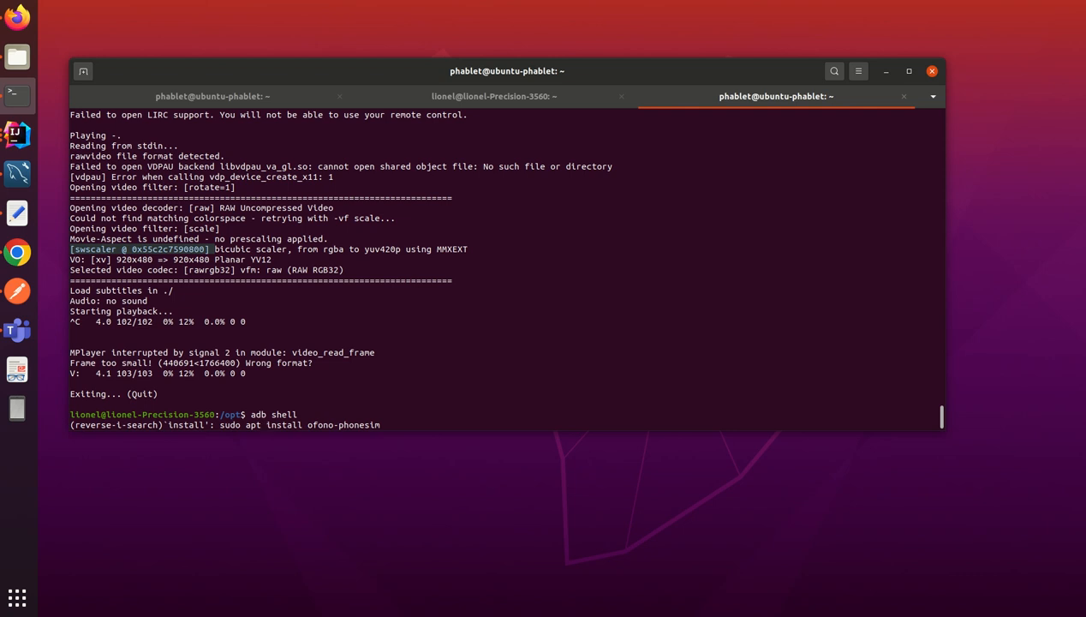
{"action": "key", "text": "Enter"}
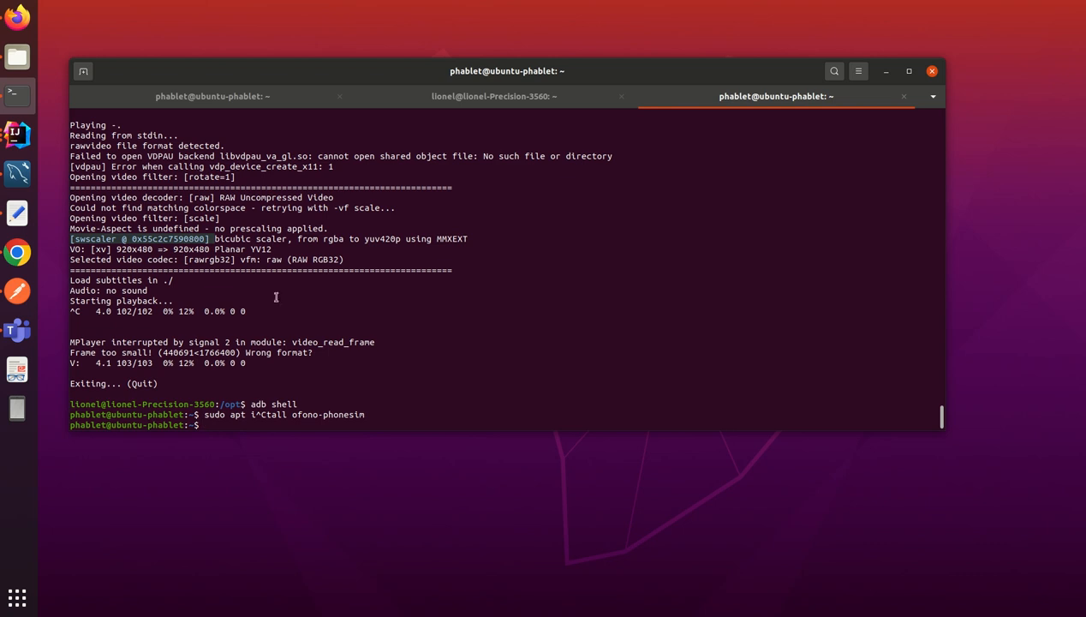
{"action": "mouse_move", "coordinate": [123, 70]}
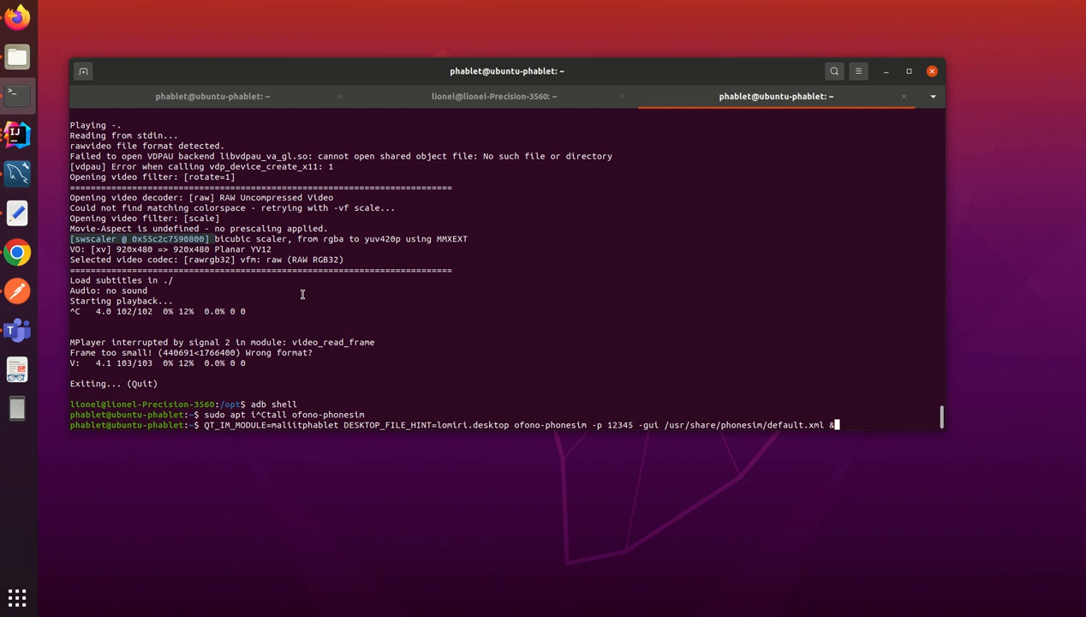
{"action": "type", "text": "cat /etc/of"}
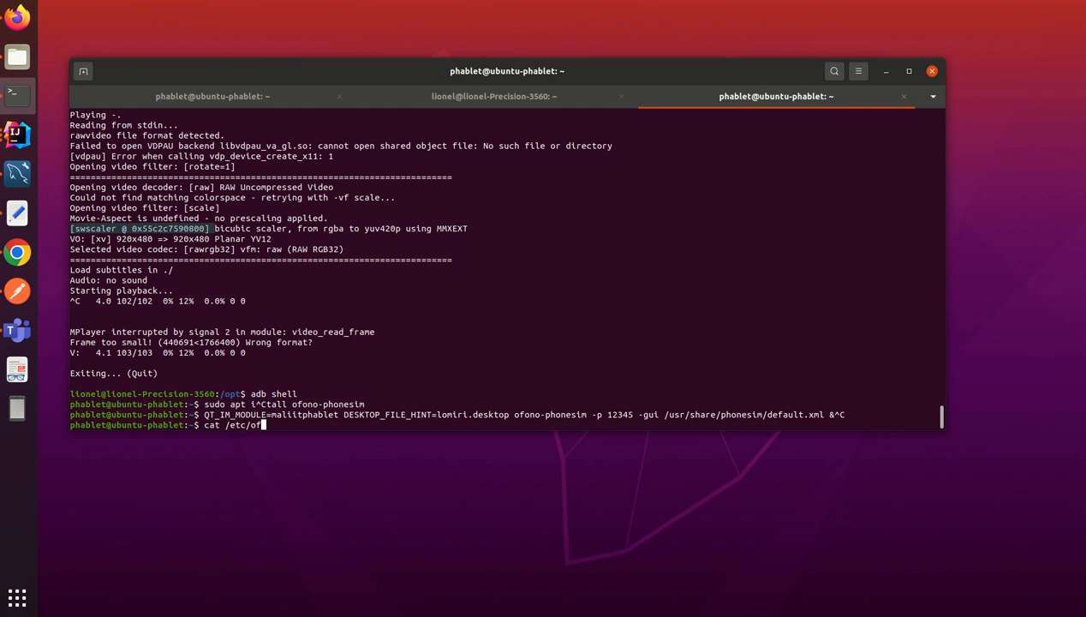
Show /etc/ofono/phonesim.conf (127.0.0.1, port 12345) and check ofono.service status.
{"action": "type", "text": "ono/phonesim.conf"}
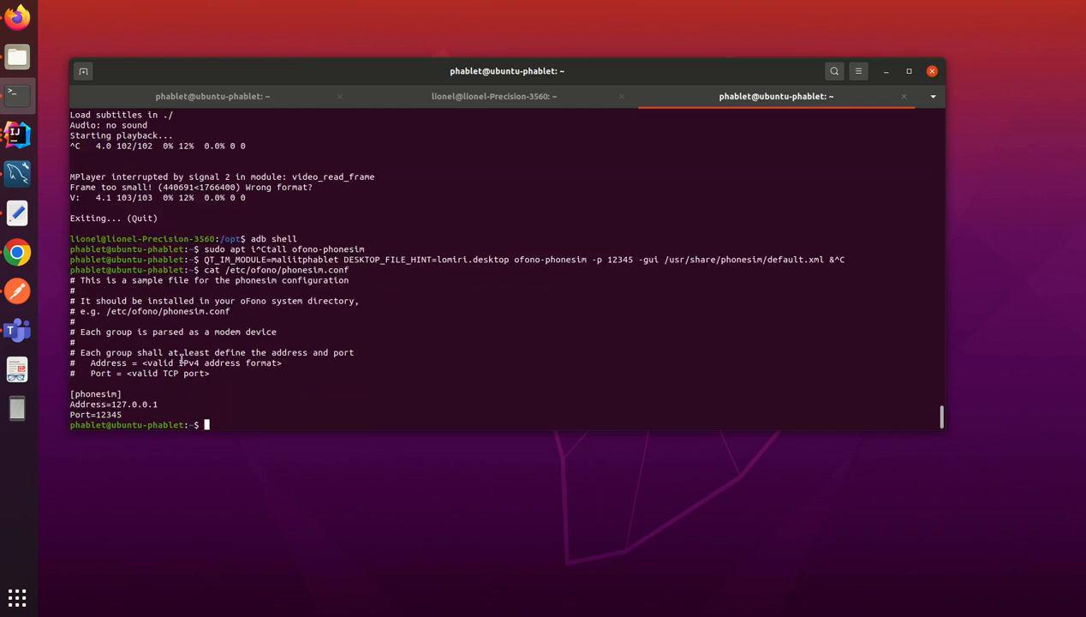
{"action": "mouse_move", "coordinate": [240, 315]}
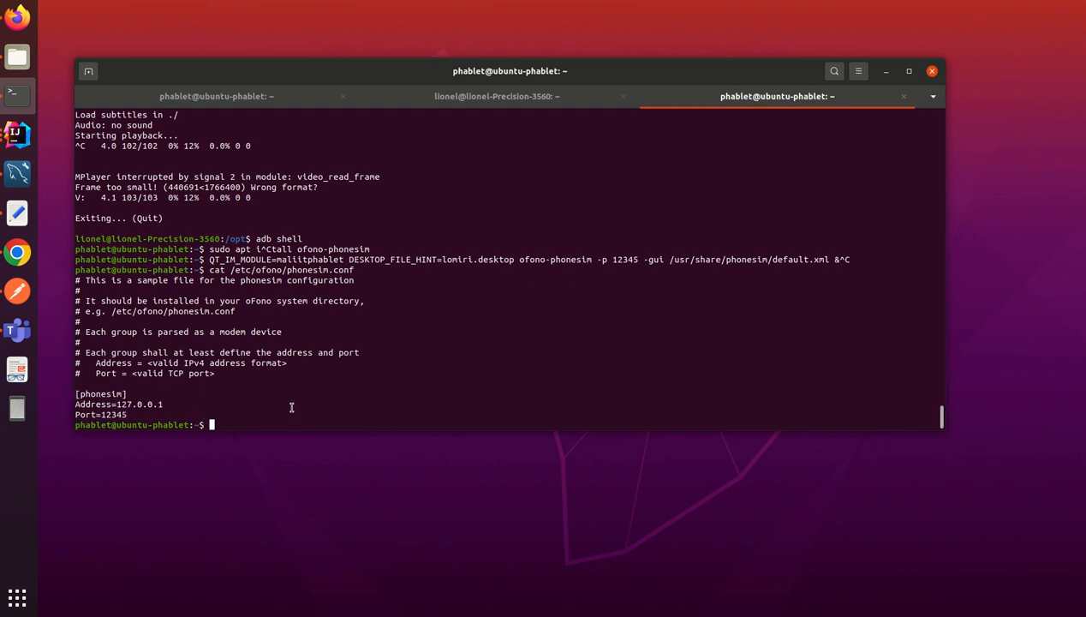
{"action": "mouse_move", "coordinate": [288, 399]}
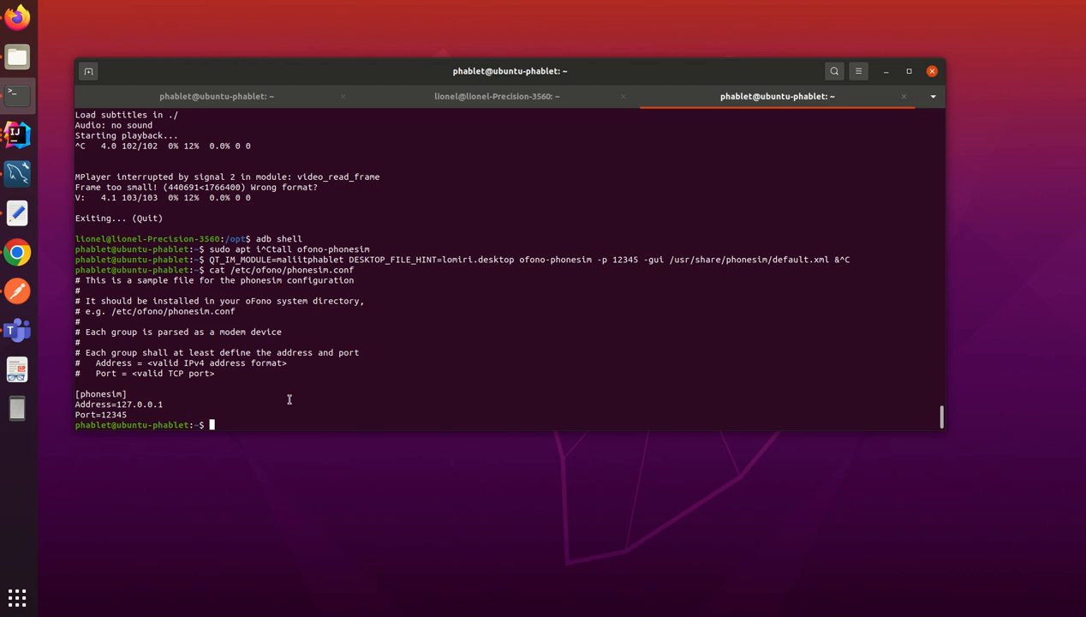
{"action": "type", "text": "sudo systemctl status ofono.service"}
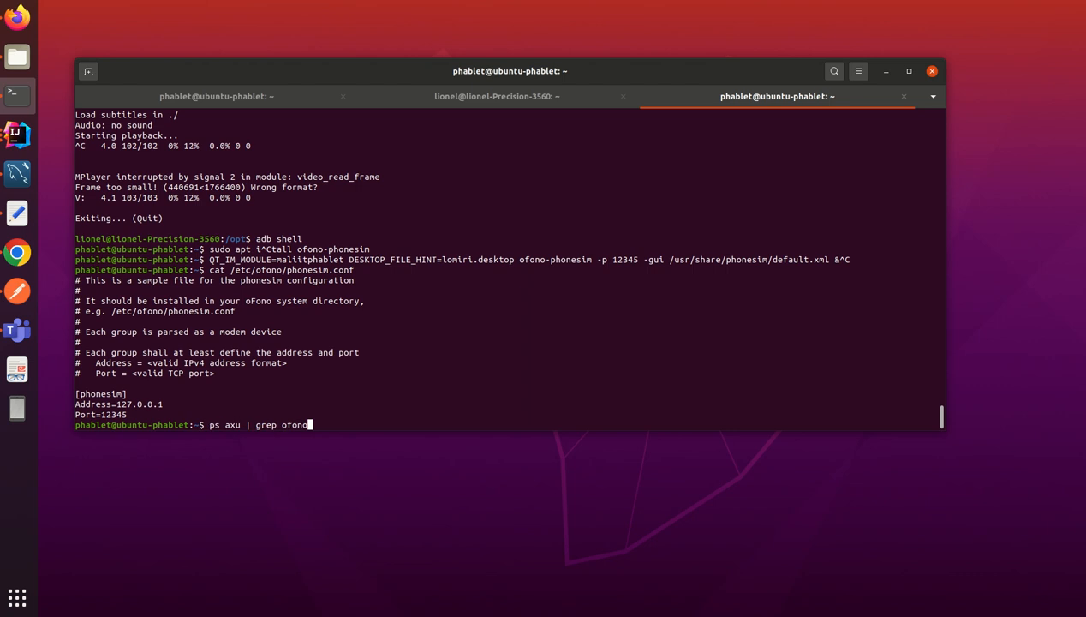
Recall the ofono-phonesim -p 12345 -gui launch from history and run it in the background.
{"action": "key", "text": "ctrl+r"}
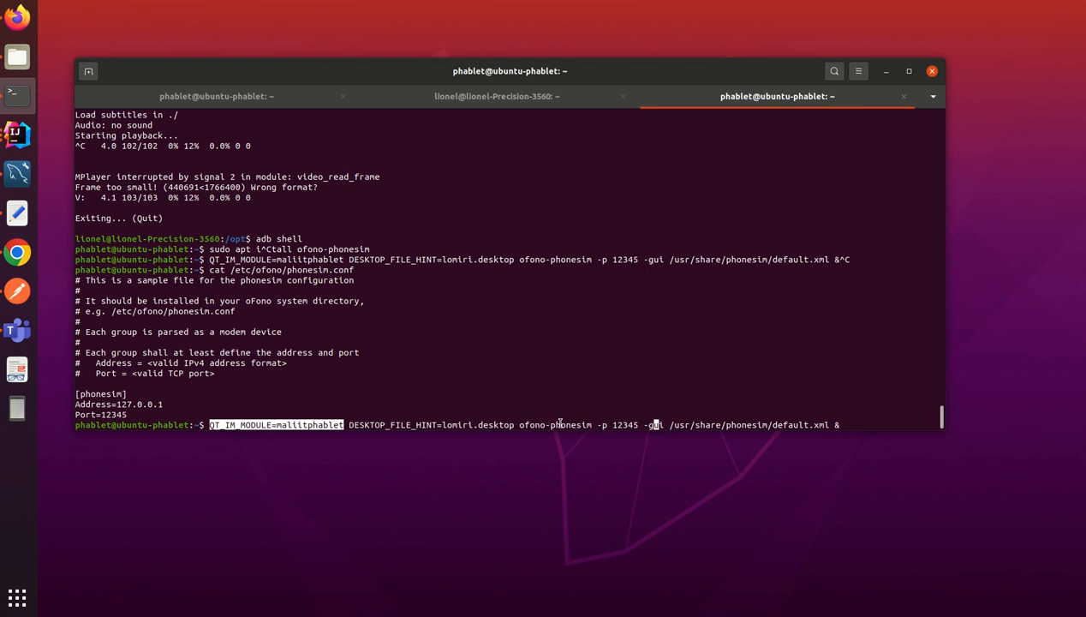
{"action": "double_click", "coordinate": [556, 425]}
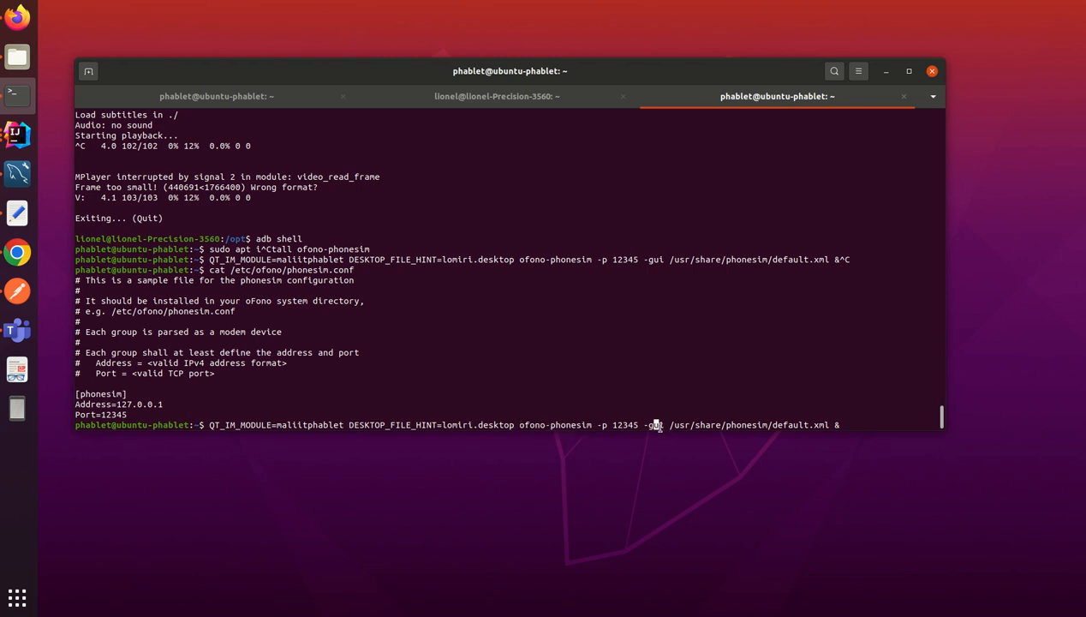
{"action": "key", "text": "Return"}
{"action": "type", "text": "scree"}
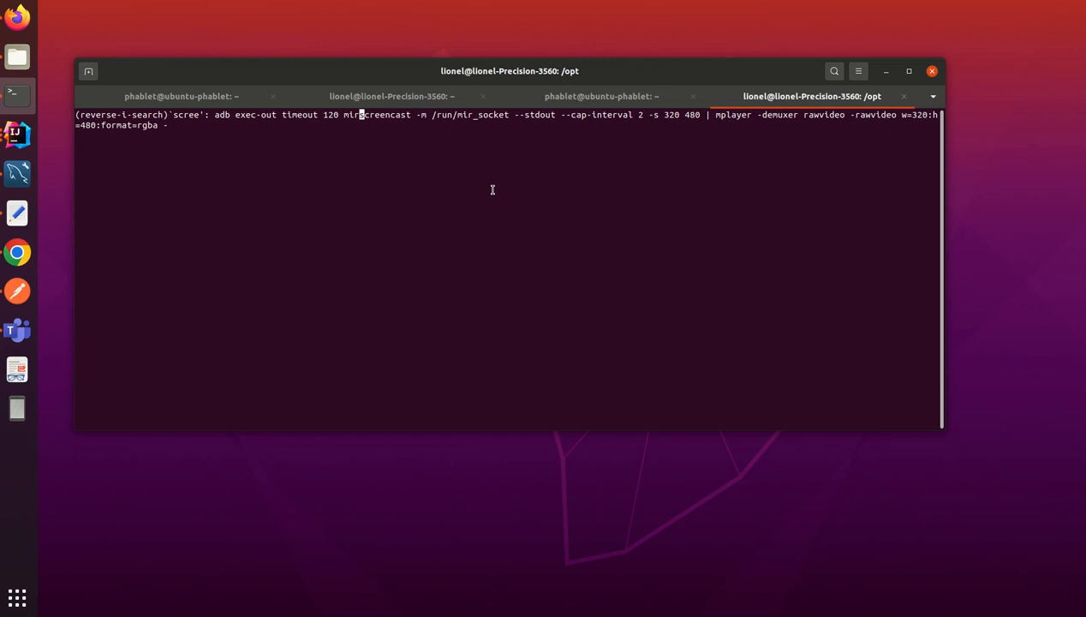
Confirm phonesim started, then search history for the enable-modem /phonesim script.
{"action": "left_click", "coordinate": [601, 96]}
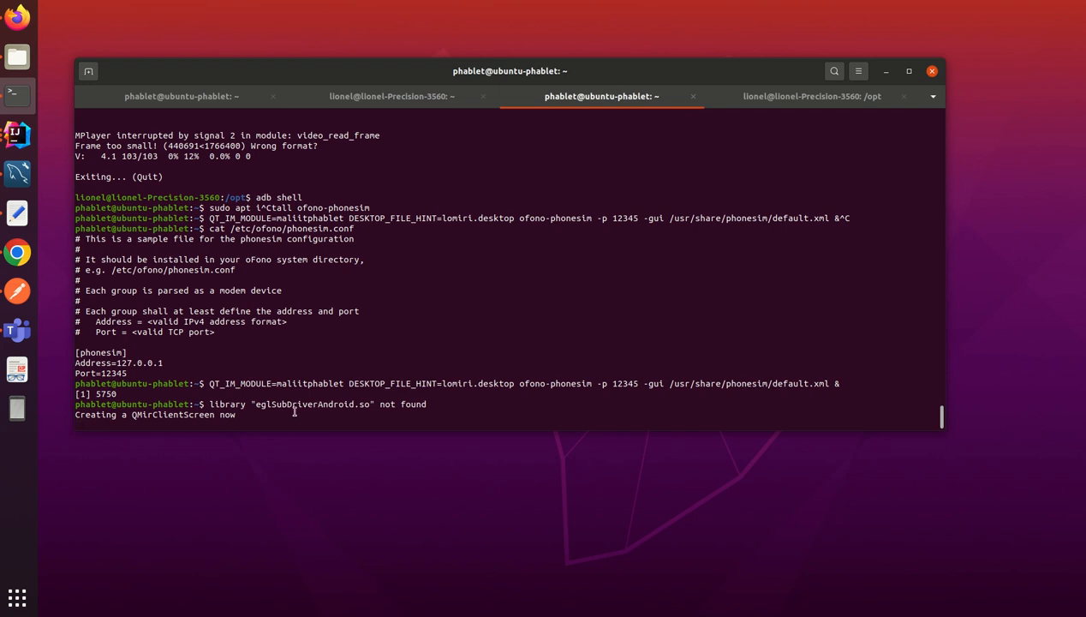
{"action": "key", "text": "Return"}
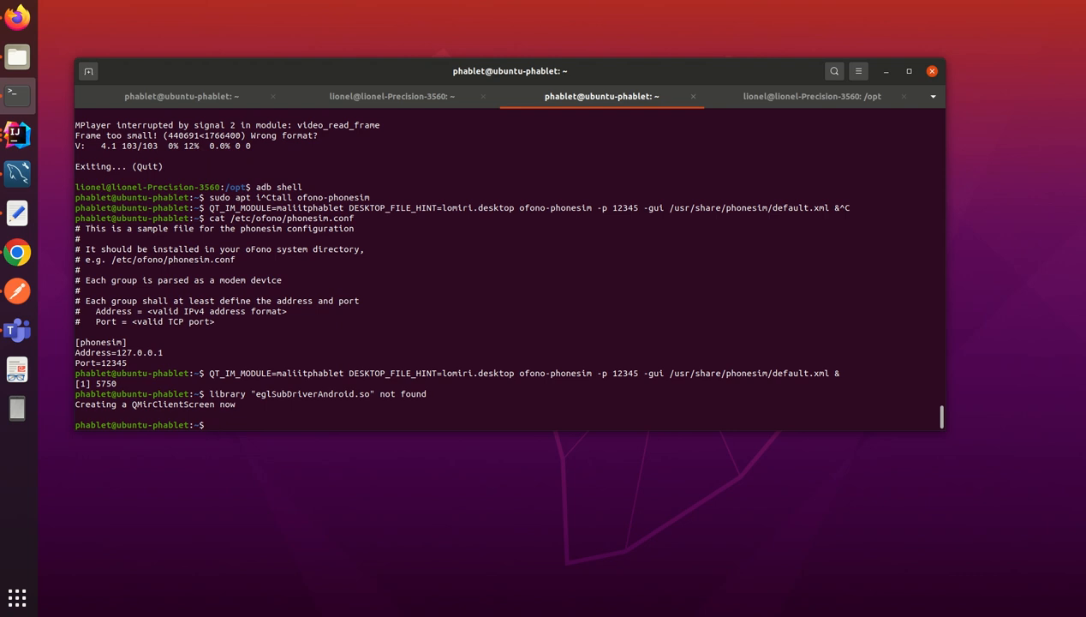
{"action": "key", "text": "ctrl+r"}
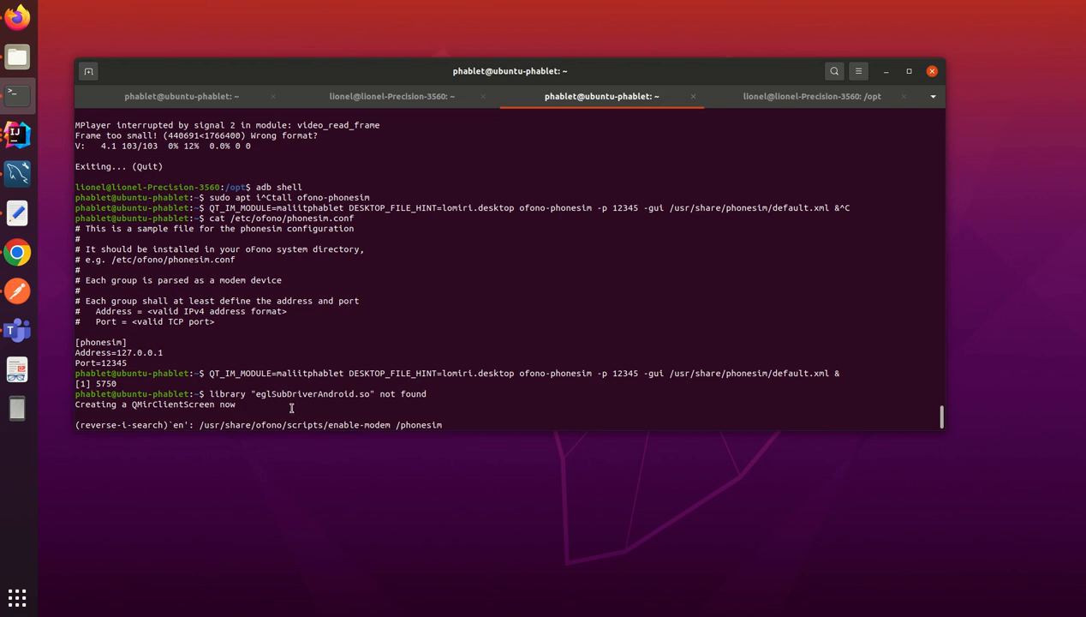
{"action": "mouse_move", "coordinate": [839, 101]}
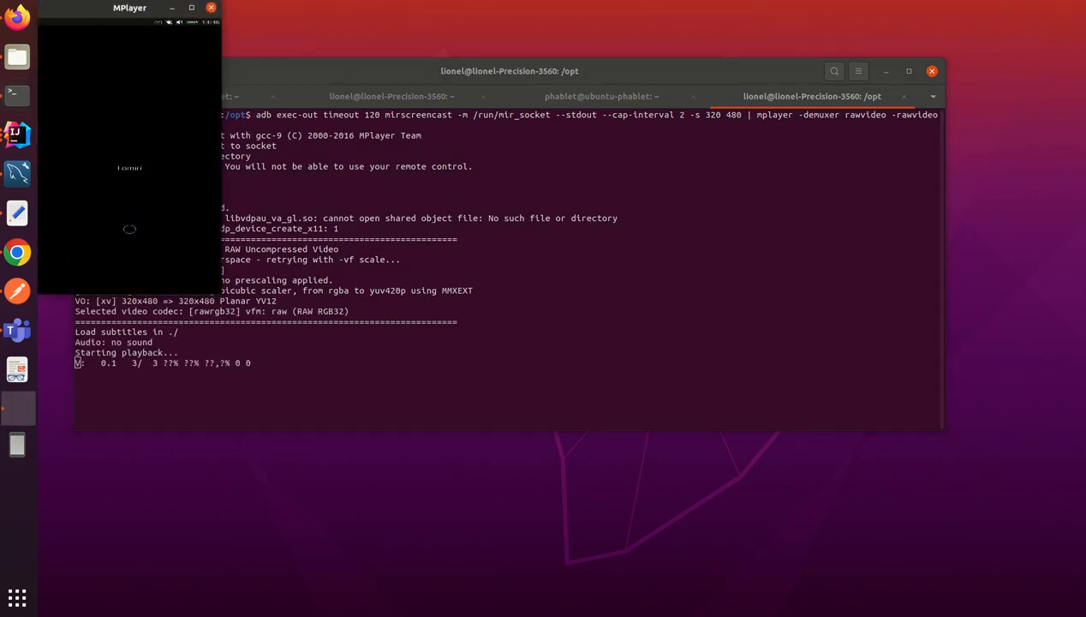
Place the phone mirror beside the terminal, then interrupt the running mplayer screencast with Ctrl+C.
{"action": "left_click_drag", "start_coordinate": [130, 7], "coordinate": [542, 154]}
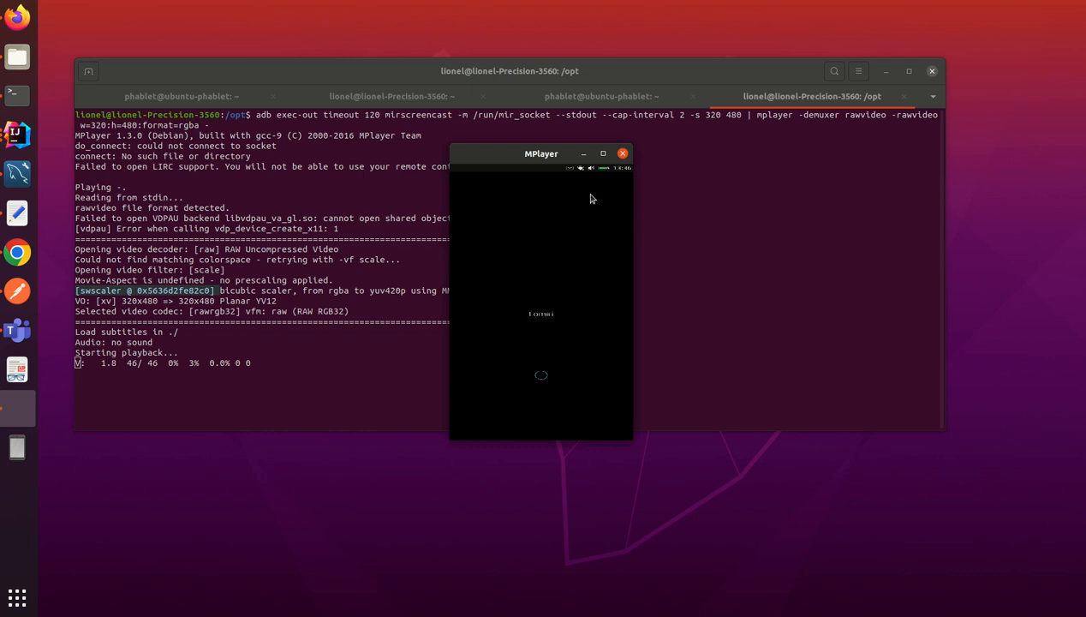
{"action": "mouse_move", "coordinate": [726, 277]}
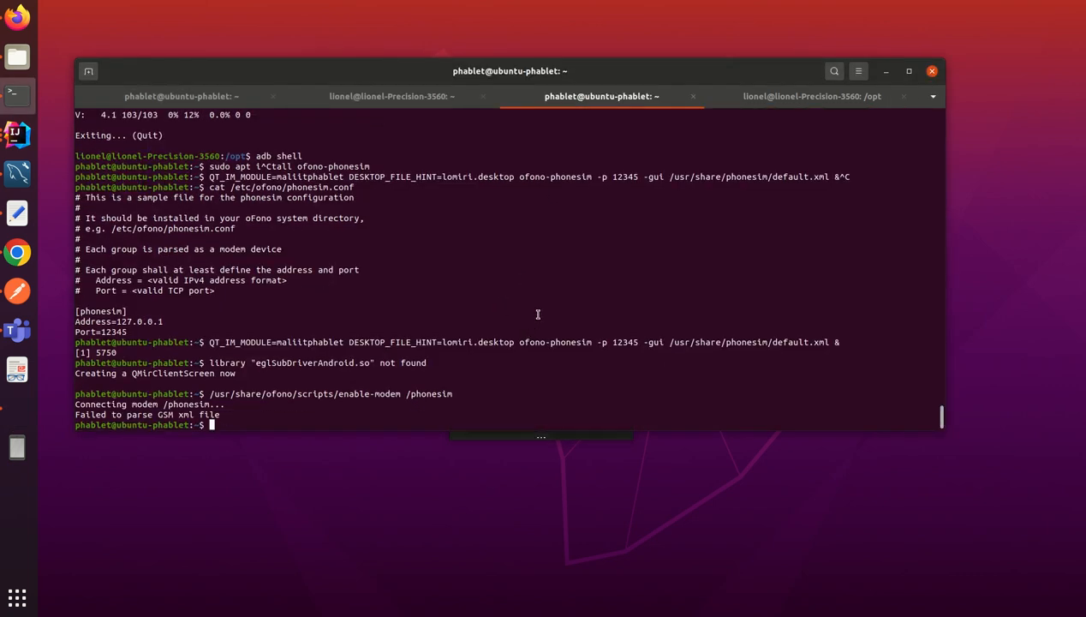
{"action": "left_click", "coordinate": [812, 96]}
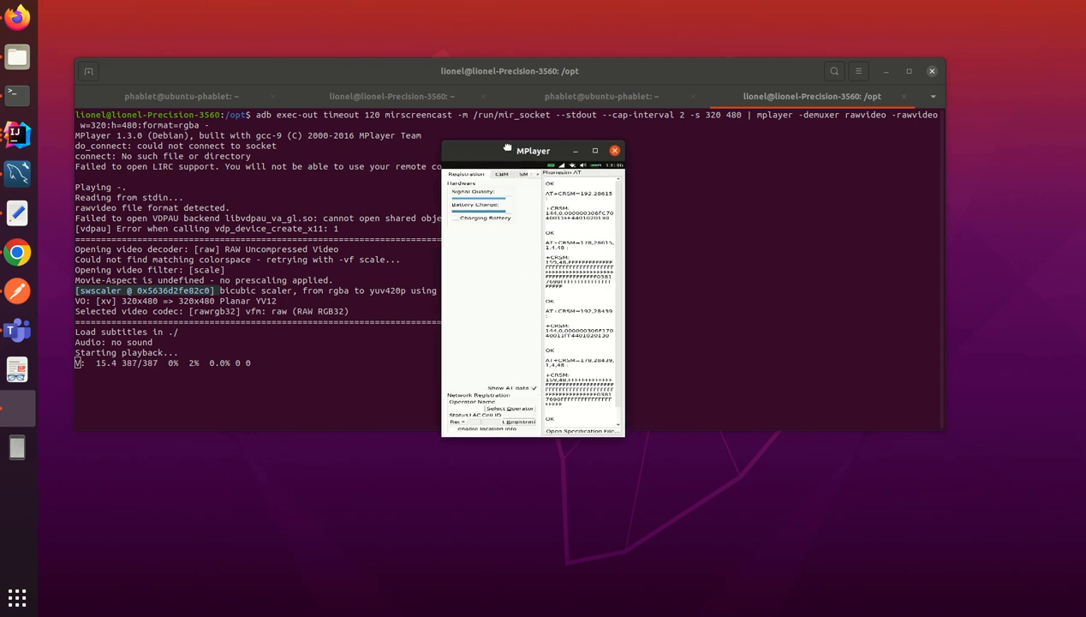
{"action": "left_click_drag", "start_coordinate": [532, 151], "coordinate": [500, 144]}
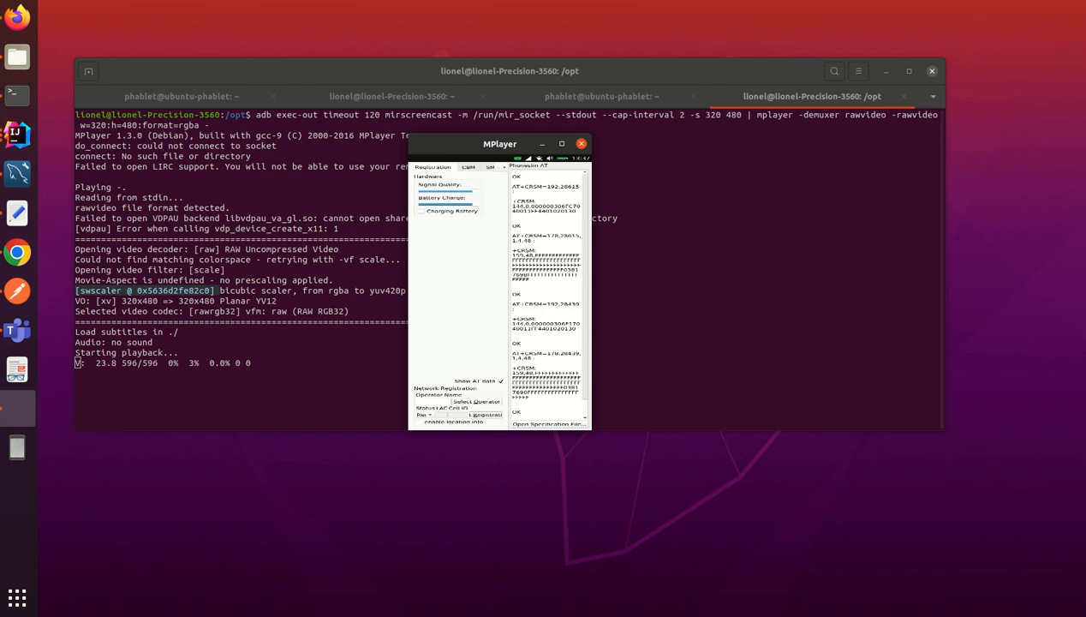
{"action": "left_click", "coordinate": [582, 144]}
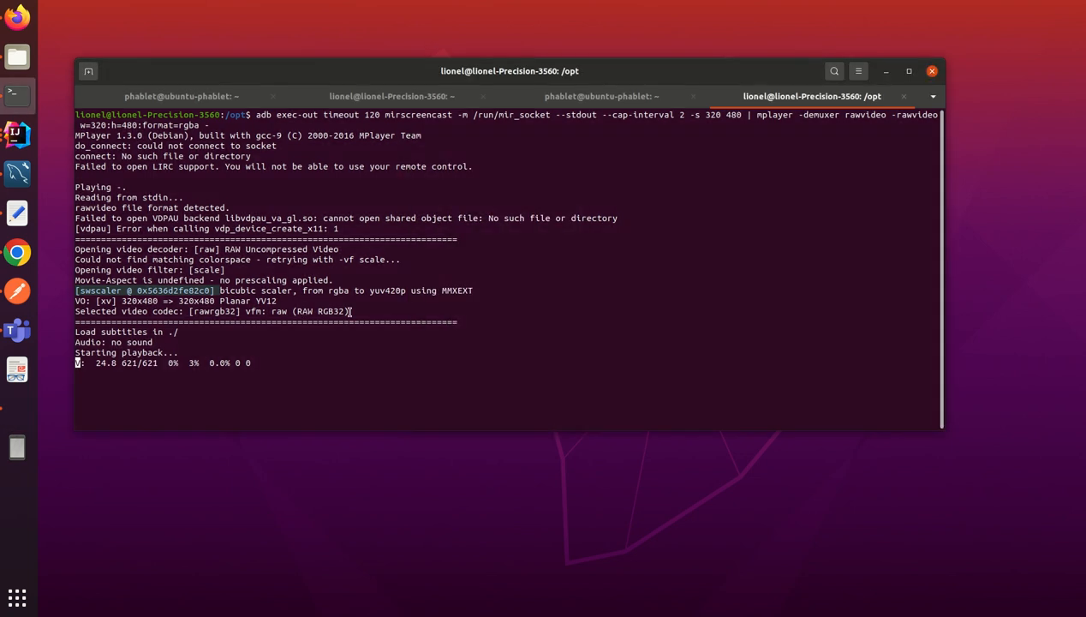
{"action": "key", "text": "ctrl+c"}
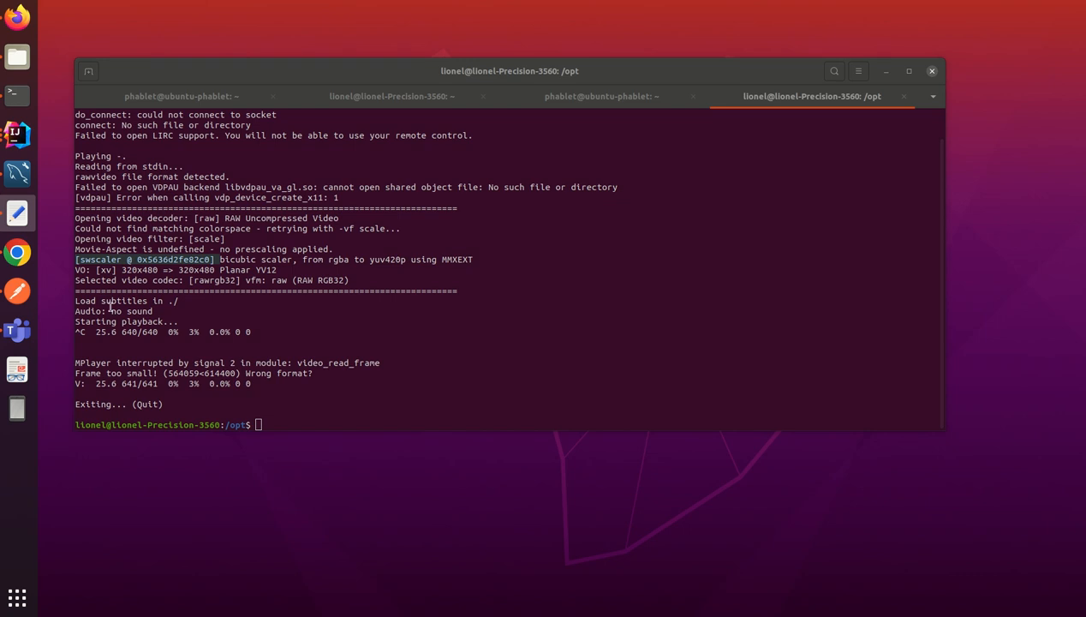
Try mc-tool update ofono/ofono/ril_0 modem-objpath=/phonesim on the host, then head back to adb.
{"action": "type", "text": "mc-tool update ofono/ofono/ril_0  string:modem-objpath=/phonesim"}
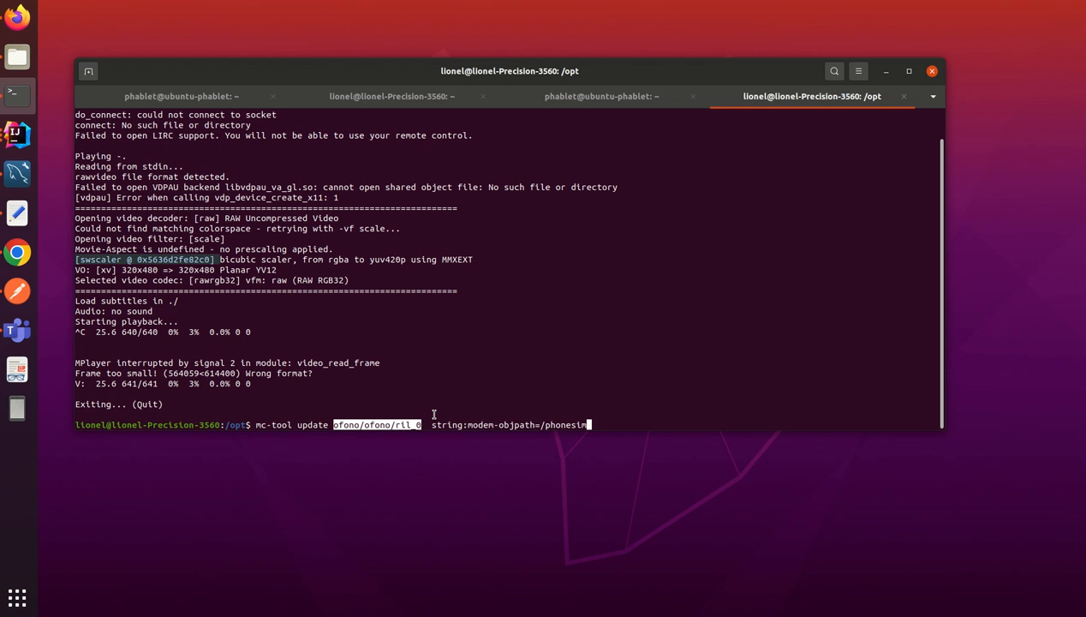
{"action": "mouse_move", "coordinate": [442, 404]}
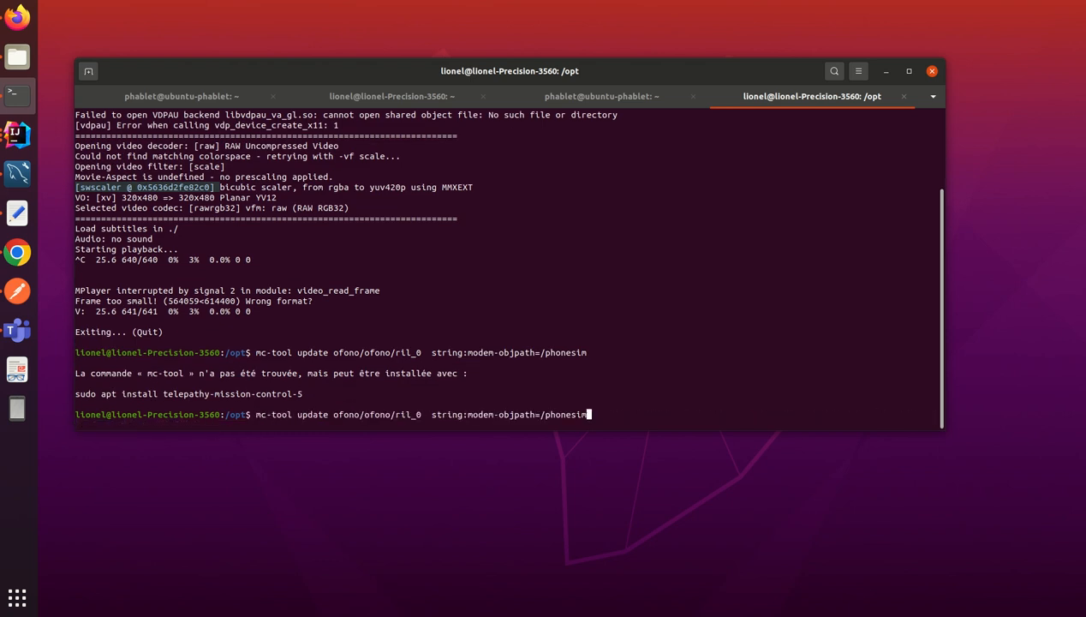
{"action": "type", "text": "adb shell"}
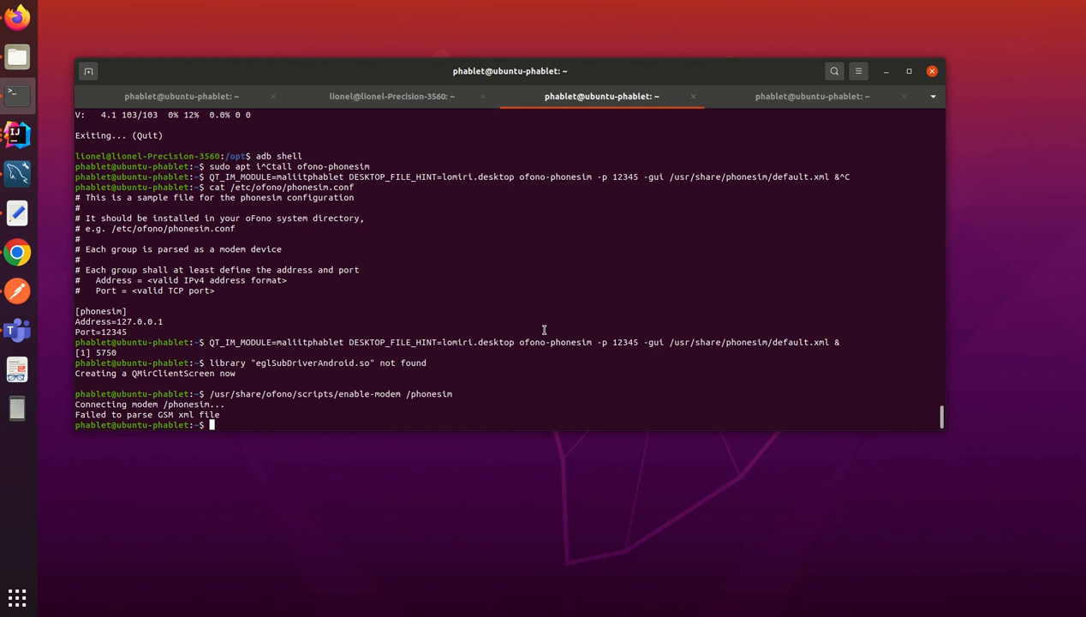
{"action": "mouse_move", "coordinate": [541, 312]}
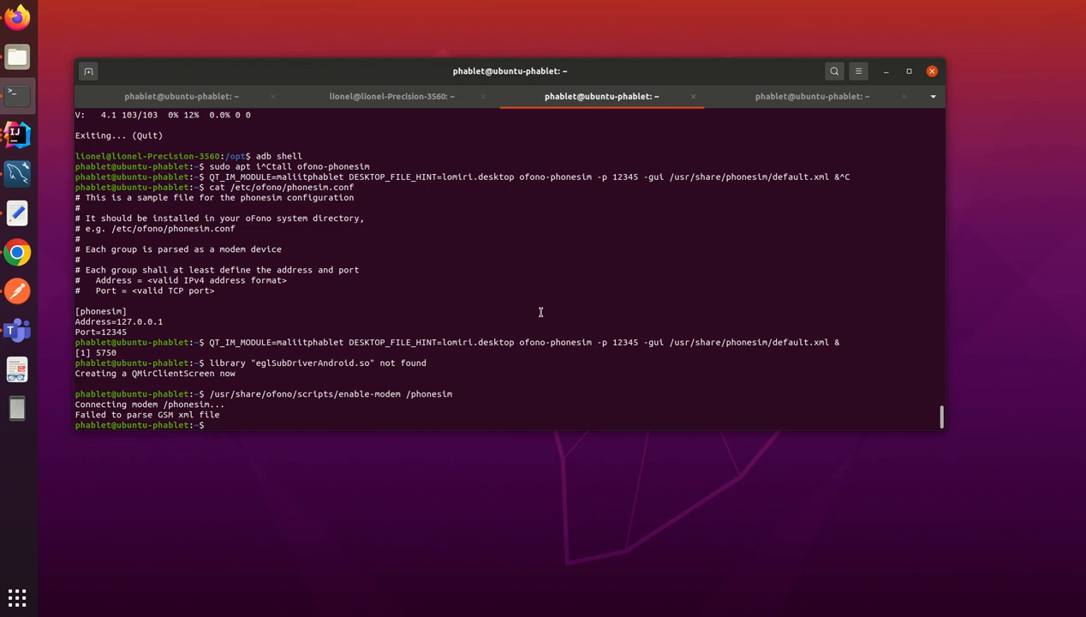
On the phone, check ofono.service and set ril_0's modem-objpath to /phonesim with mc-tool, then exit.
{"action": "type", "text": "sudo systemctl status ofono.service"}
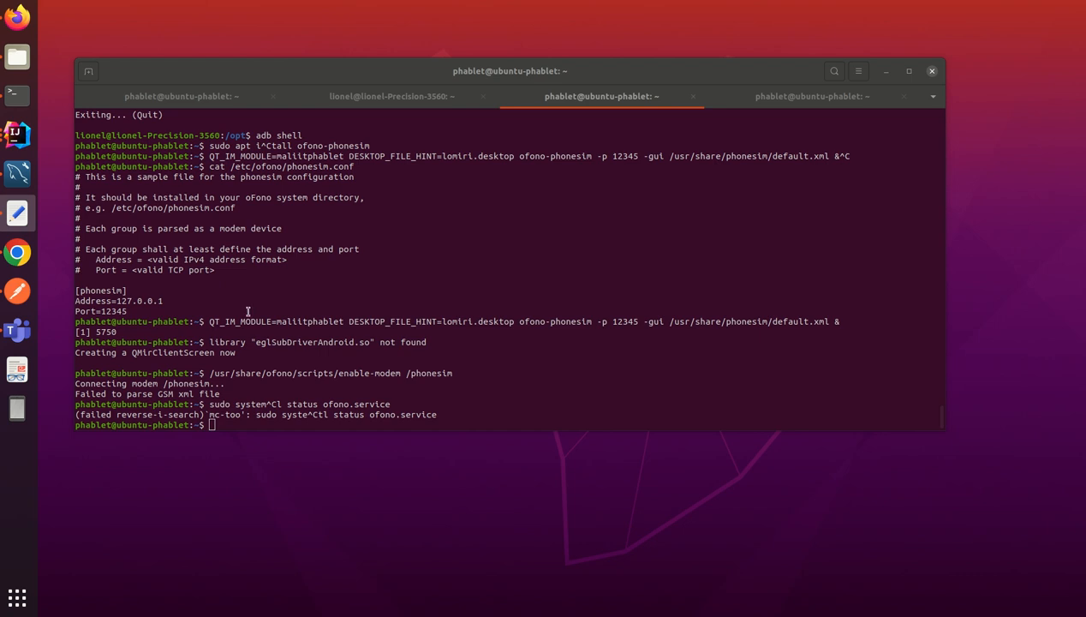
{"action": "type", "text": "mc-tool update ofono/ofono/ril_0  string:modem-objpath=/phonesim"}
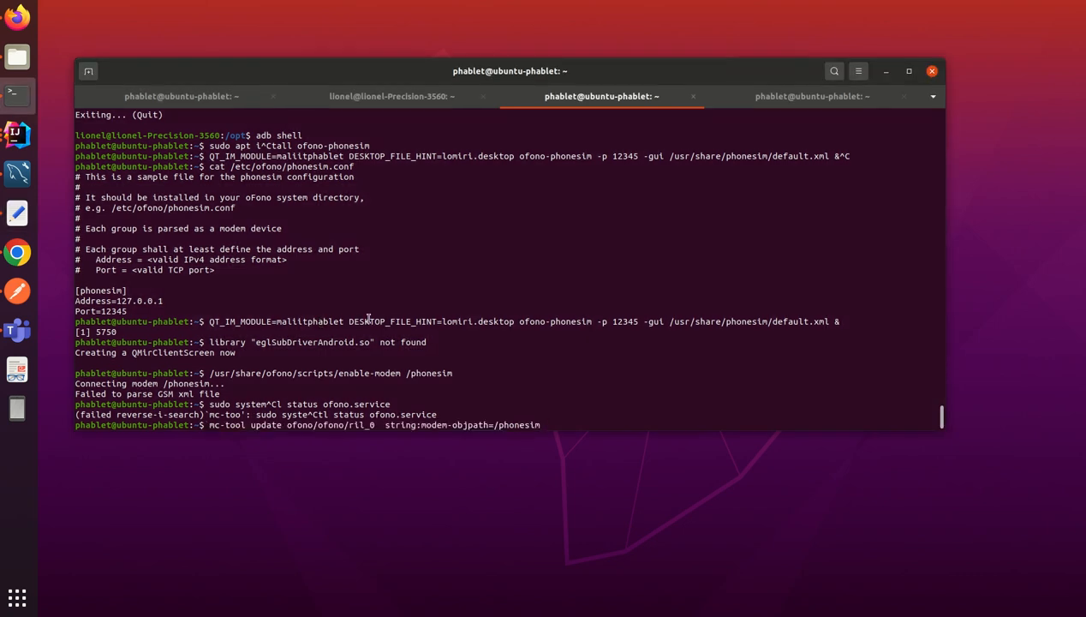
{"action": "key", "text": "Return"}
{"action": "type", "text": "mc-tool reconnect ofono/ofono/ril_0"}
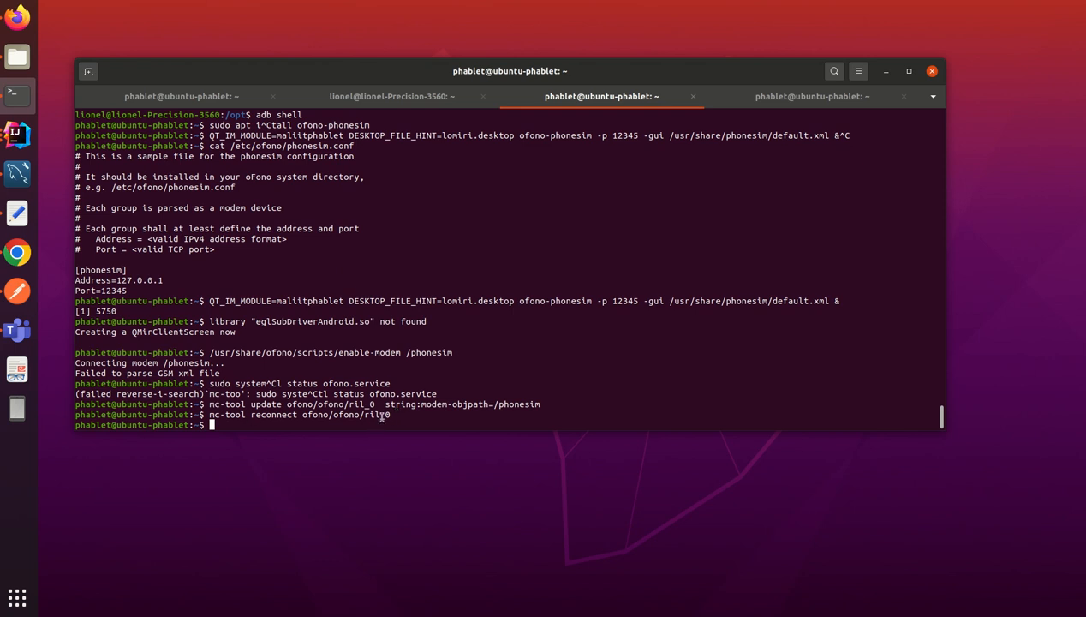
{"action": "mouse_move", "coordinate": [424, 416]}
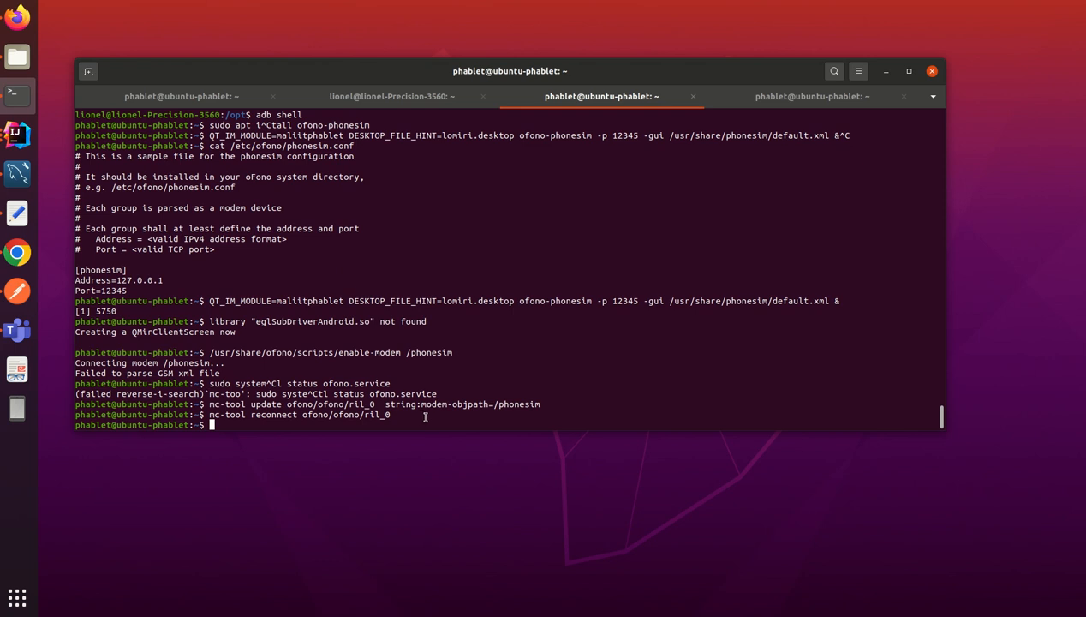
{"action": "mouse_move", "coordinate": [425, 414]}
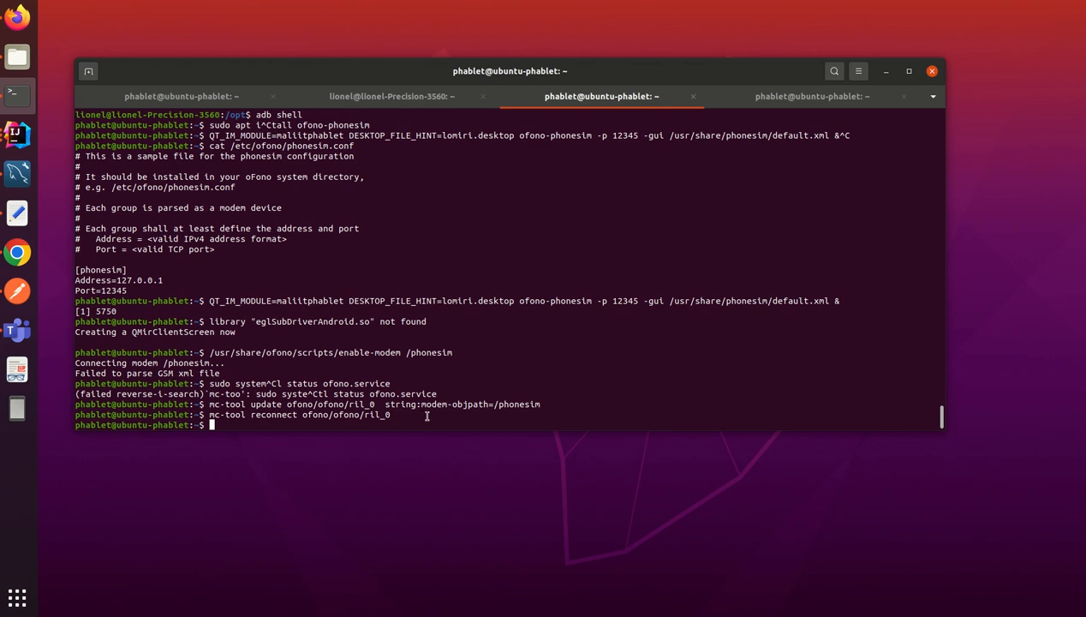
{"action": "type", "text": "exit"}
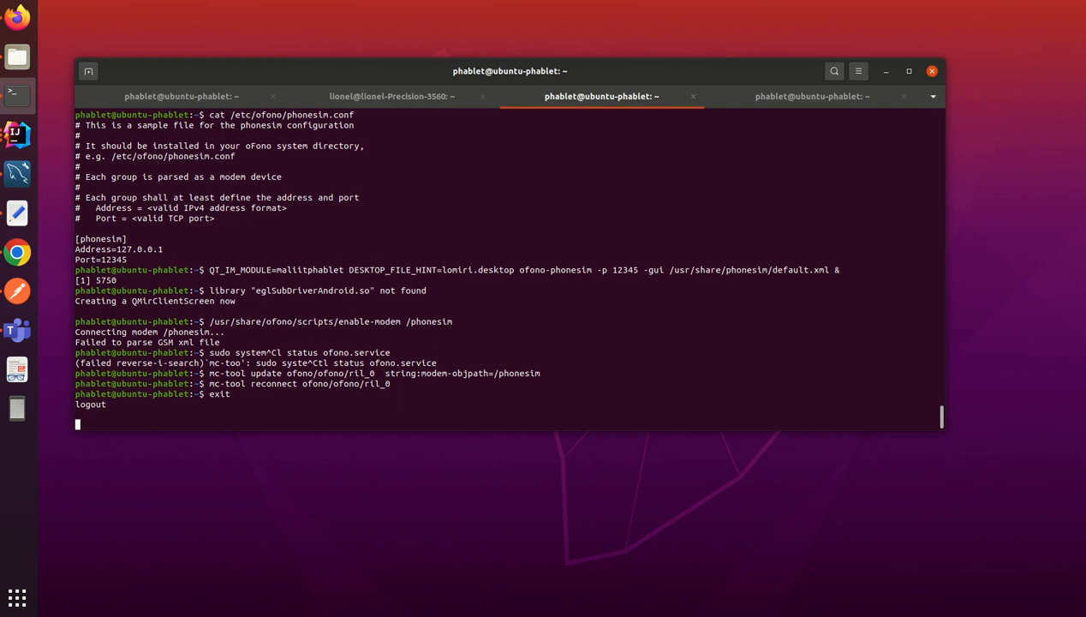
Abort the hanging logout and switch to the tab holding the earlier mirscreencast command.
{"action": "key", "text": "ctrl+c"}
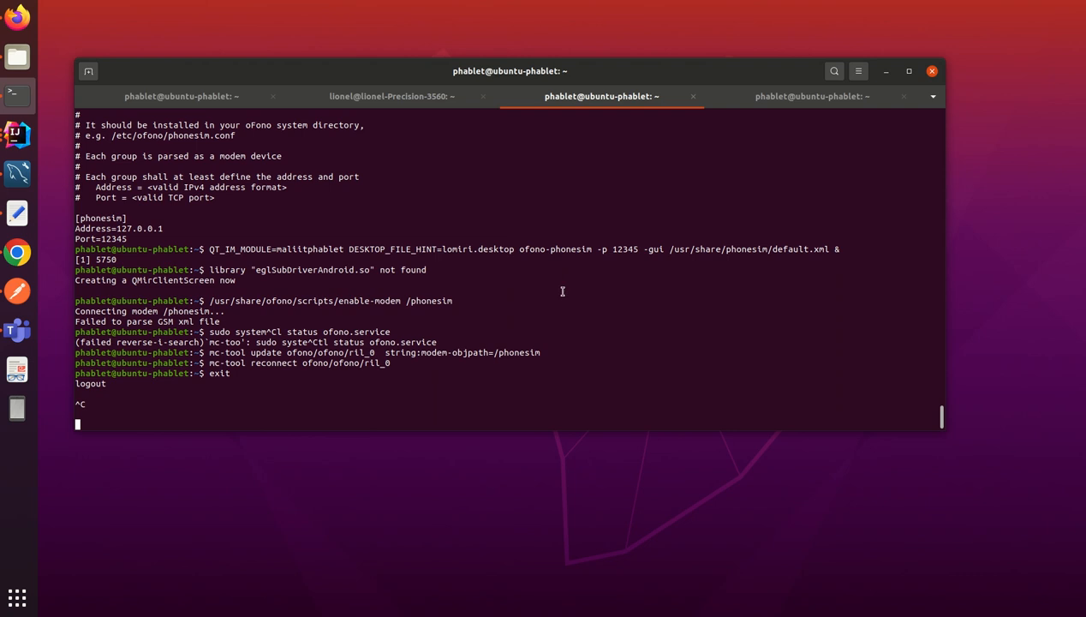
{"action": "mouse_move", "coordinate": [580, 282]}
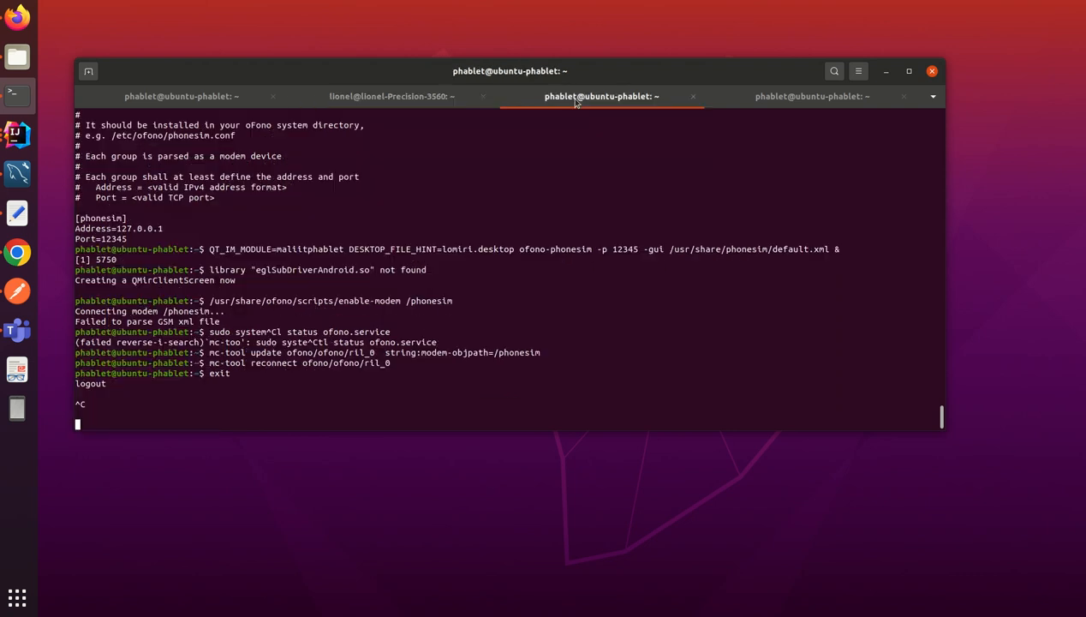
{"action": "left_click", "coordinate": [812, 96]}
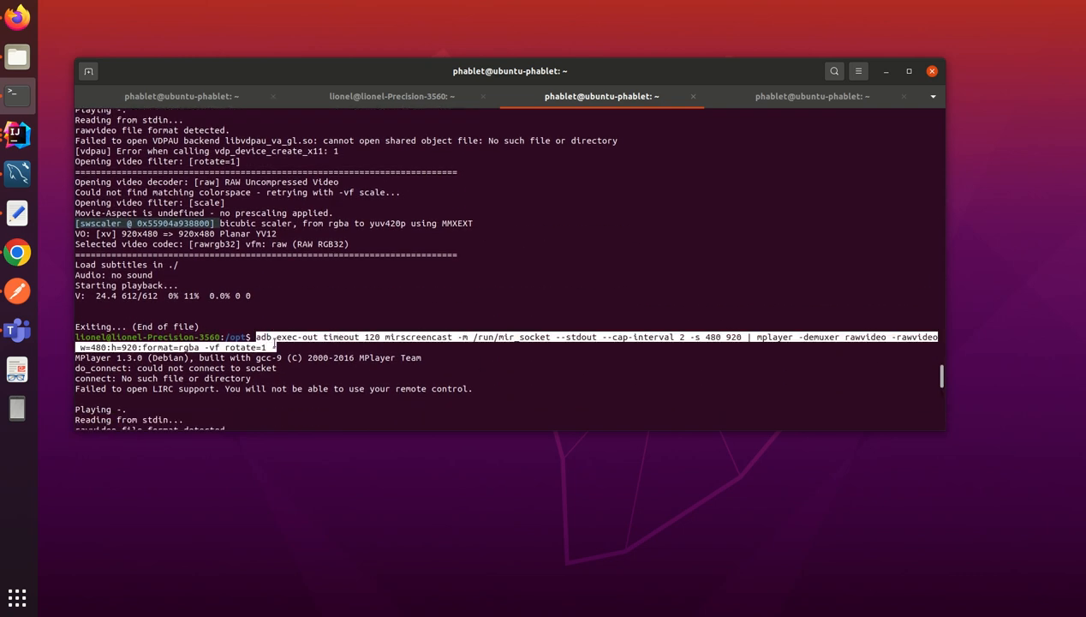
Discard the unsent ofonod command and exit the nested phone shells twice.
{"action": "left_click", "coordinate": [815, 96]}
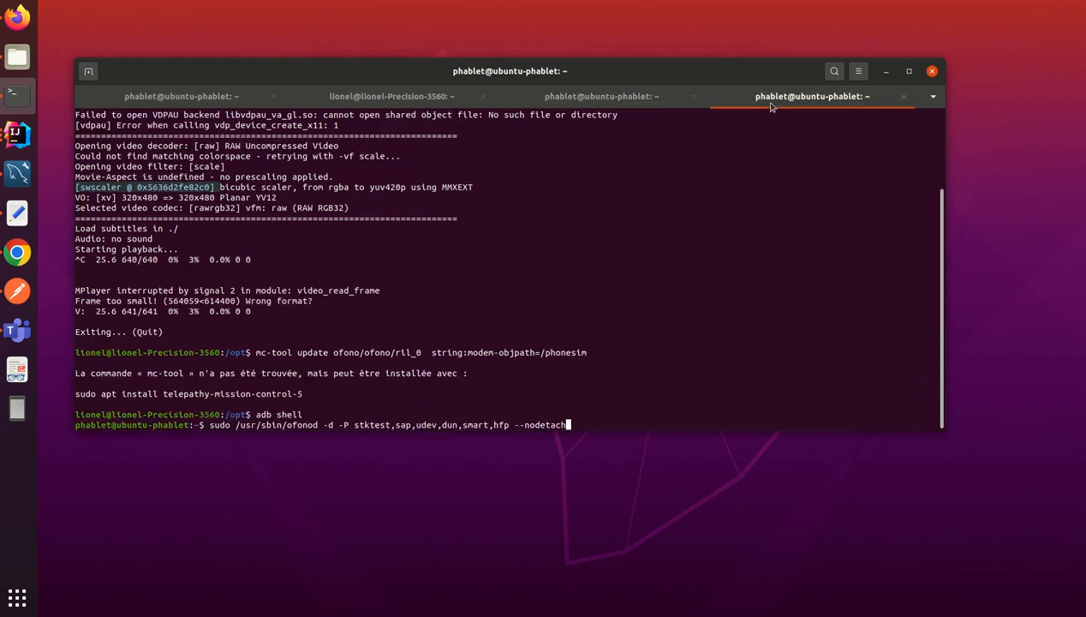
{"action": "mouse_move", "coordinate": [471, 324]}
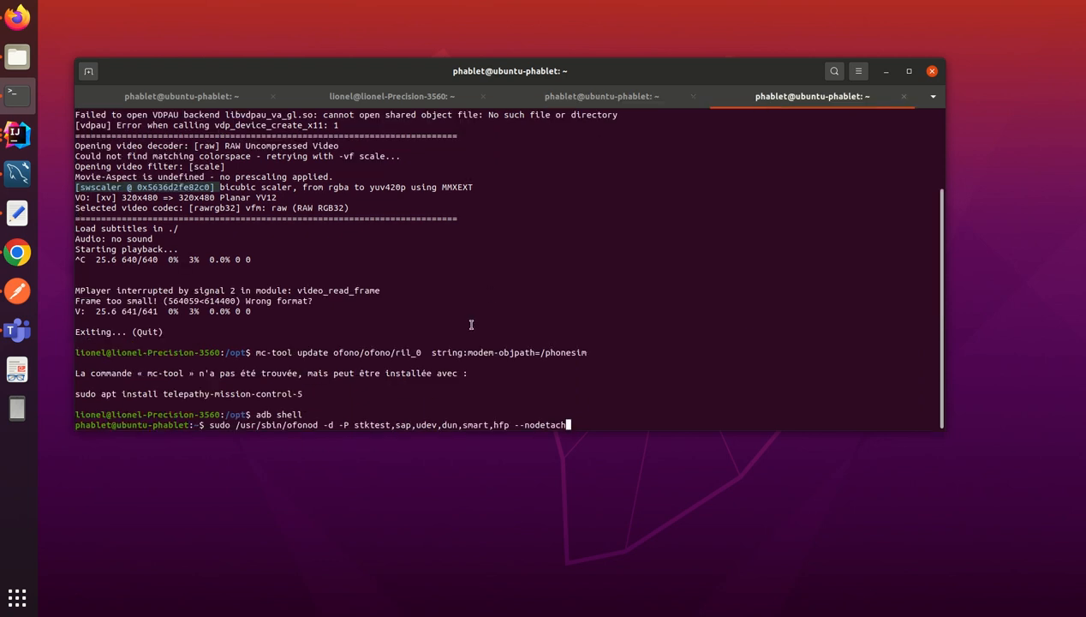
{"action": "key", "text": "Return"}
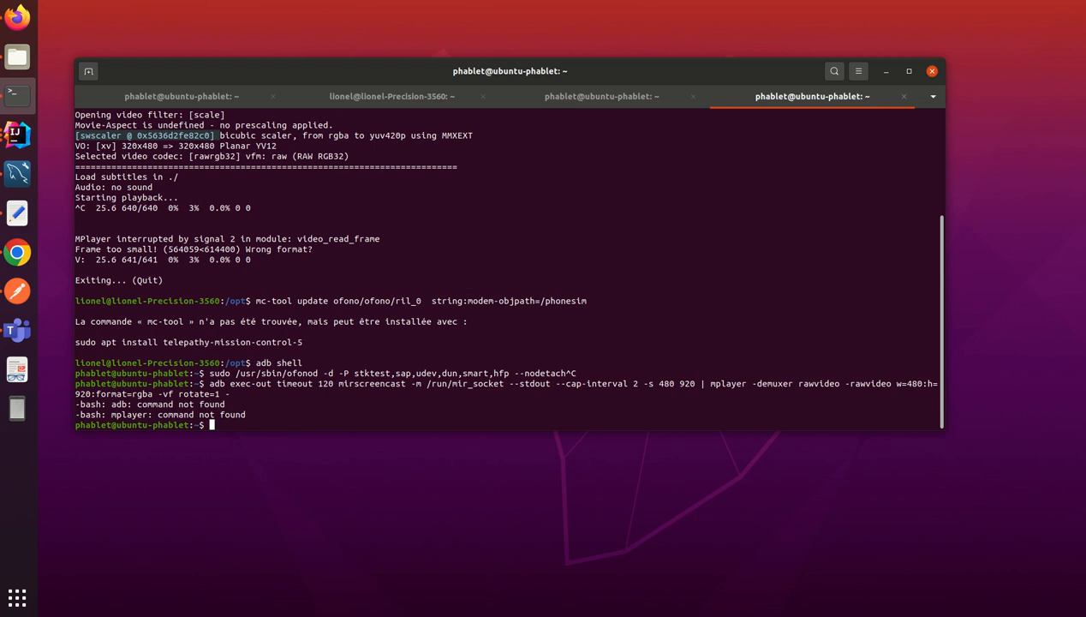
{"action": "type", "text": "exit"}
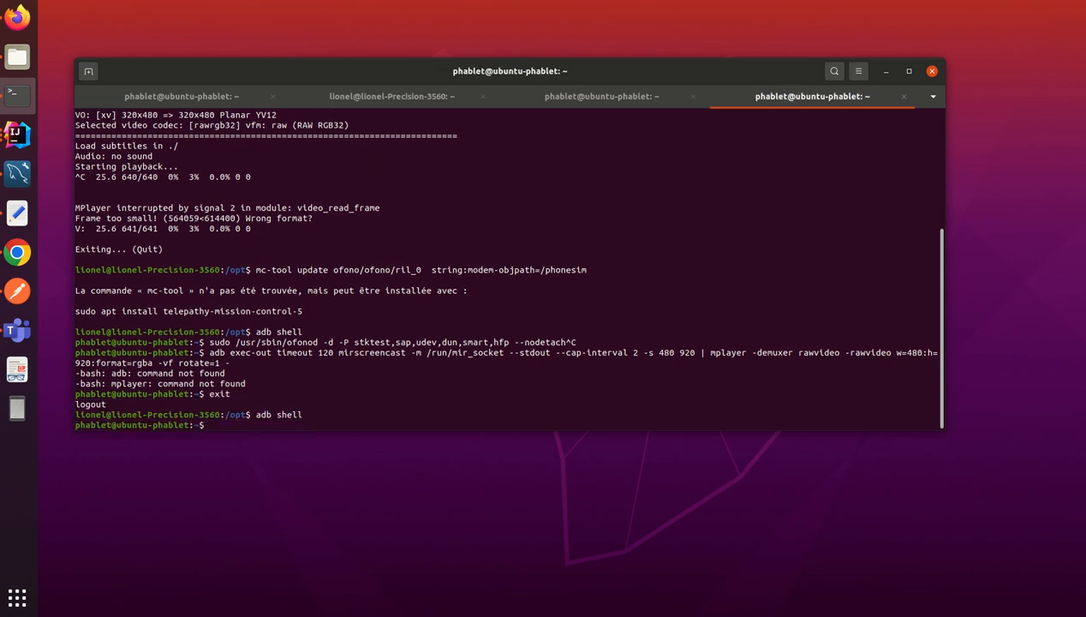
{"action": "type", "text": "exit"}
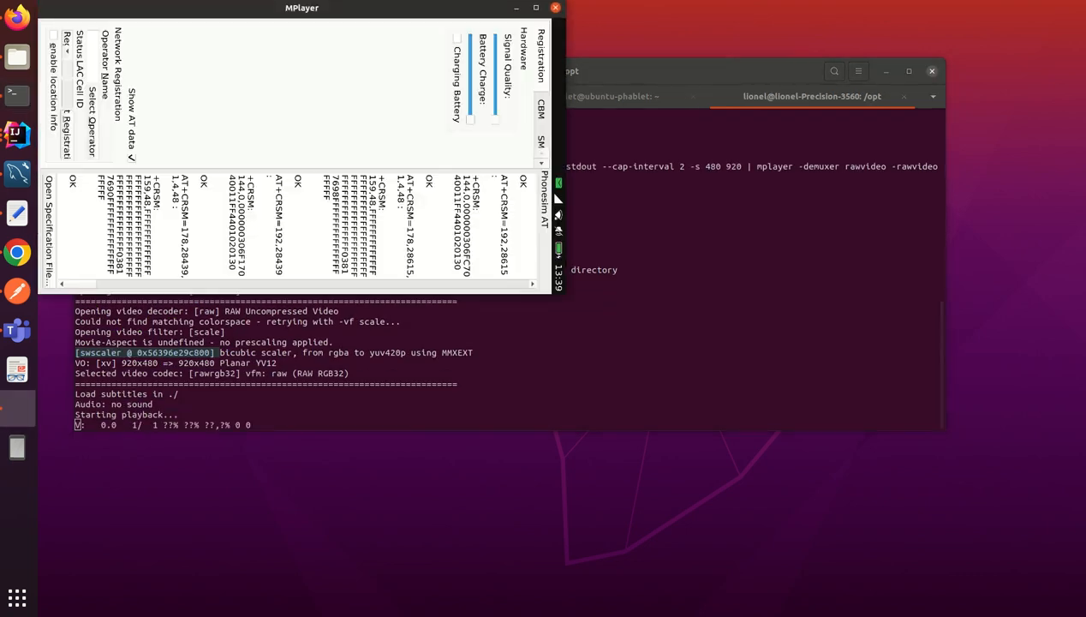
Centre the mirror window and send a cell broadcast from phonesim's CBM page (channel 0032, English).
{"action": "left_click_drag", "start_coordinate": [301, 7], "coordinate": [462, 100]}
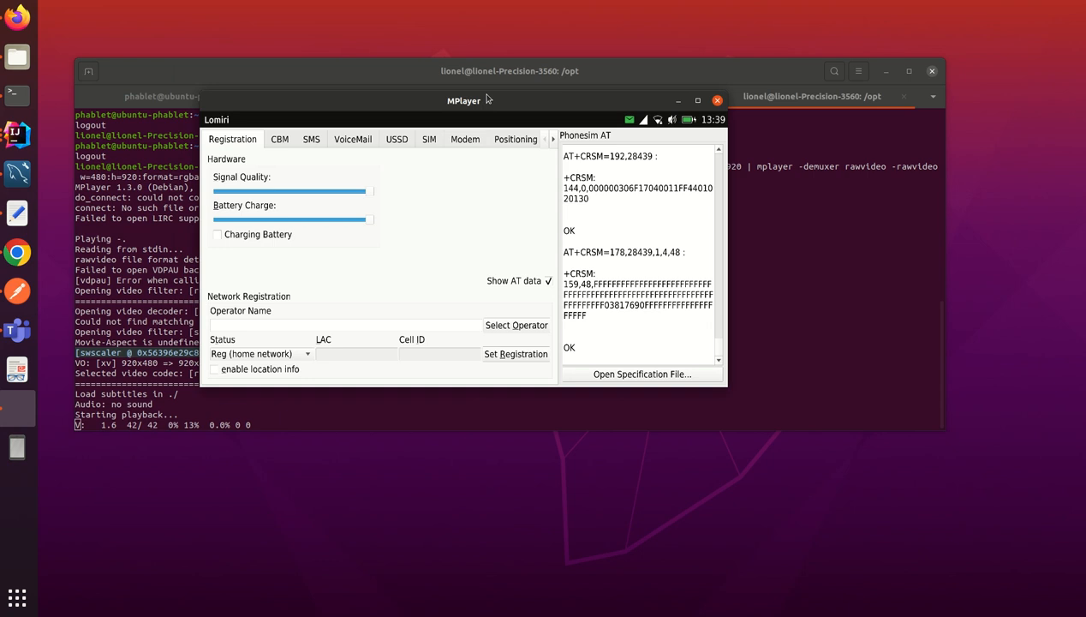
{"action": "left_click", "coordinate": [279, 138]}
{"action": "type", "text": "Ggh"}
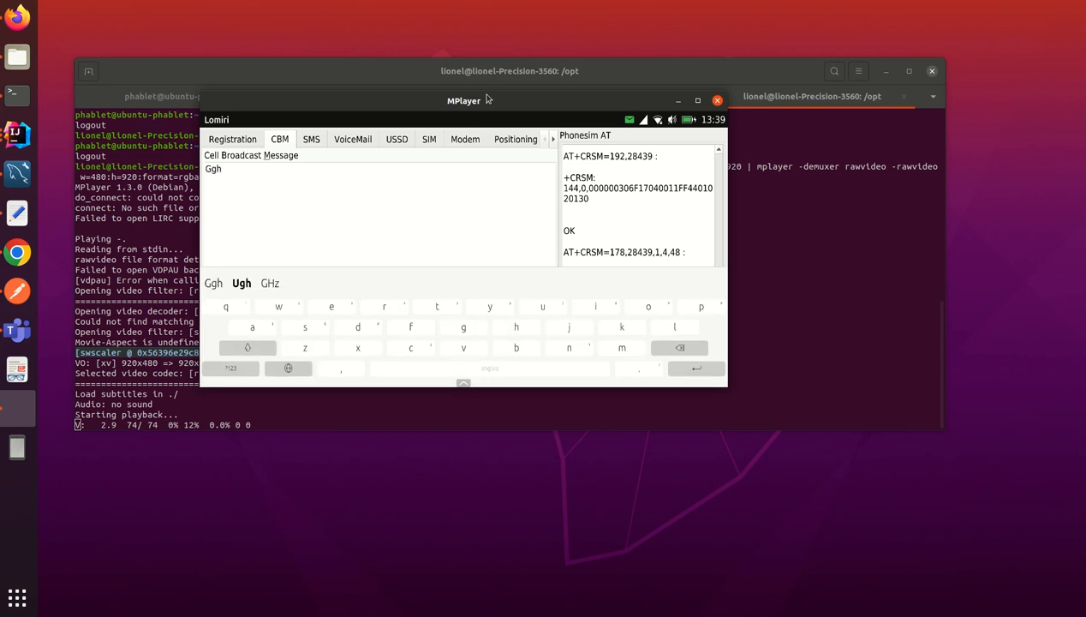
{"action": "left_click", "coordinate": [522, 284]}
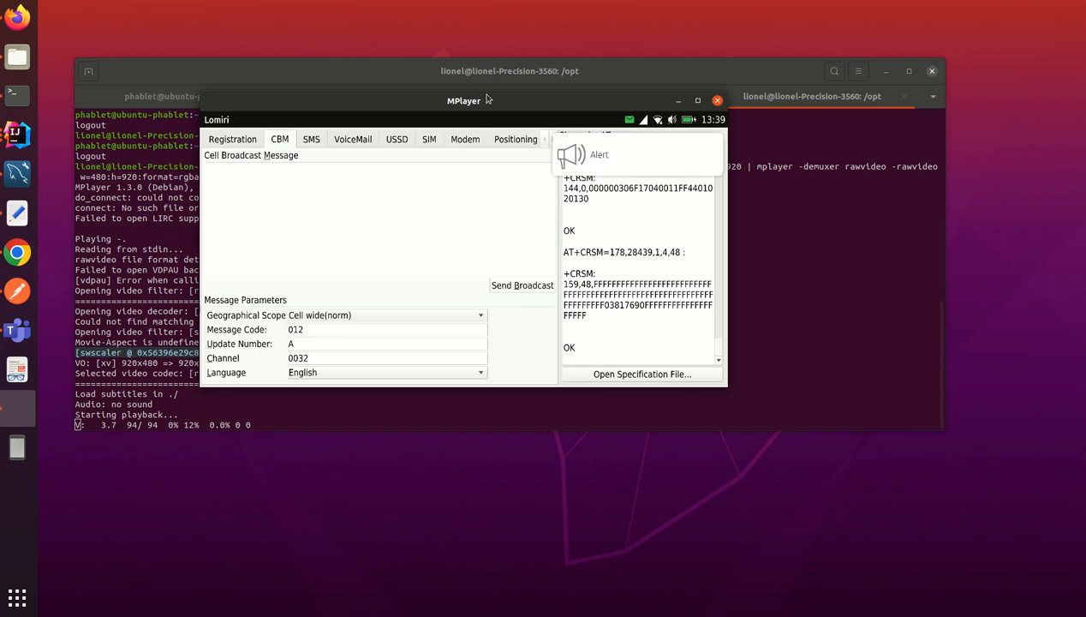
{"action": "mouse_move", "coordinate": [624, 147]}
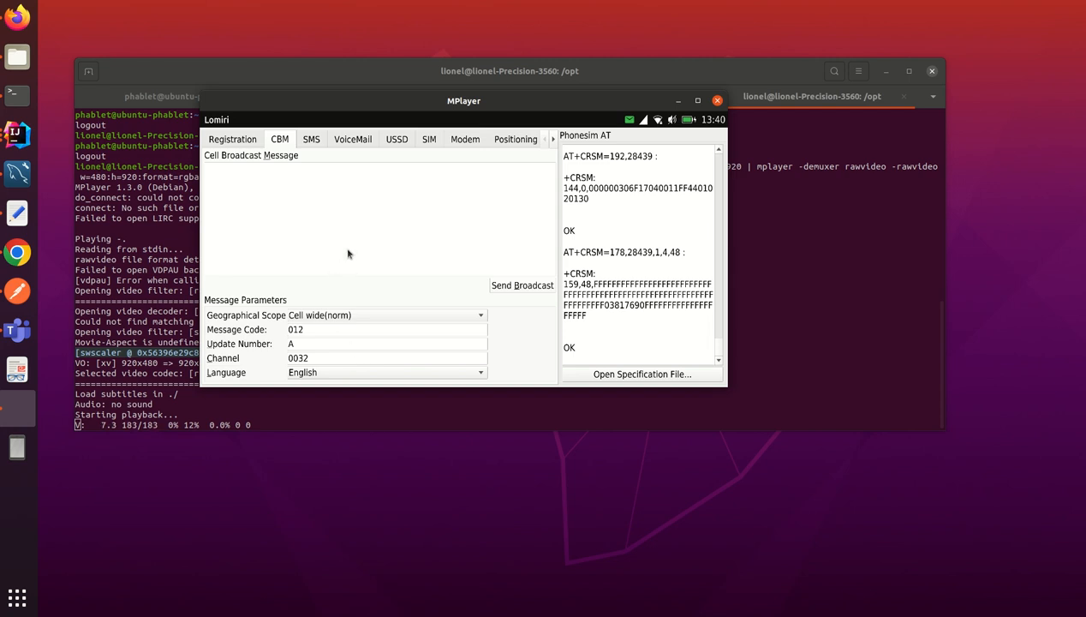
{"action": "mouse_move", "coordinate": [375, 221]}
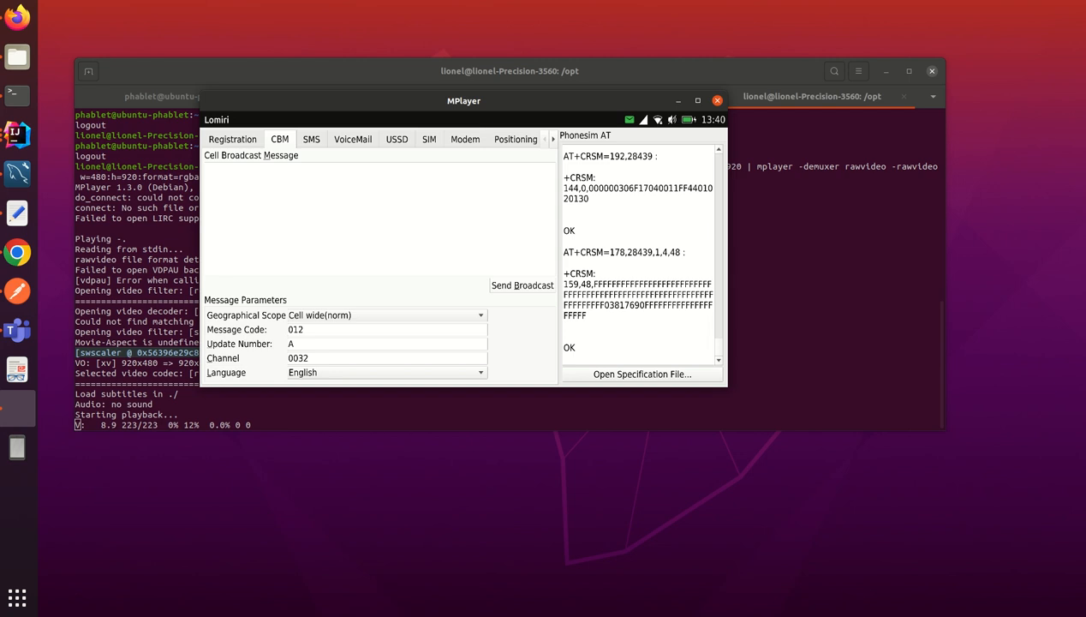
{"action": "mouse_move", "coordinate": [367, 233]}
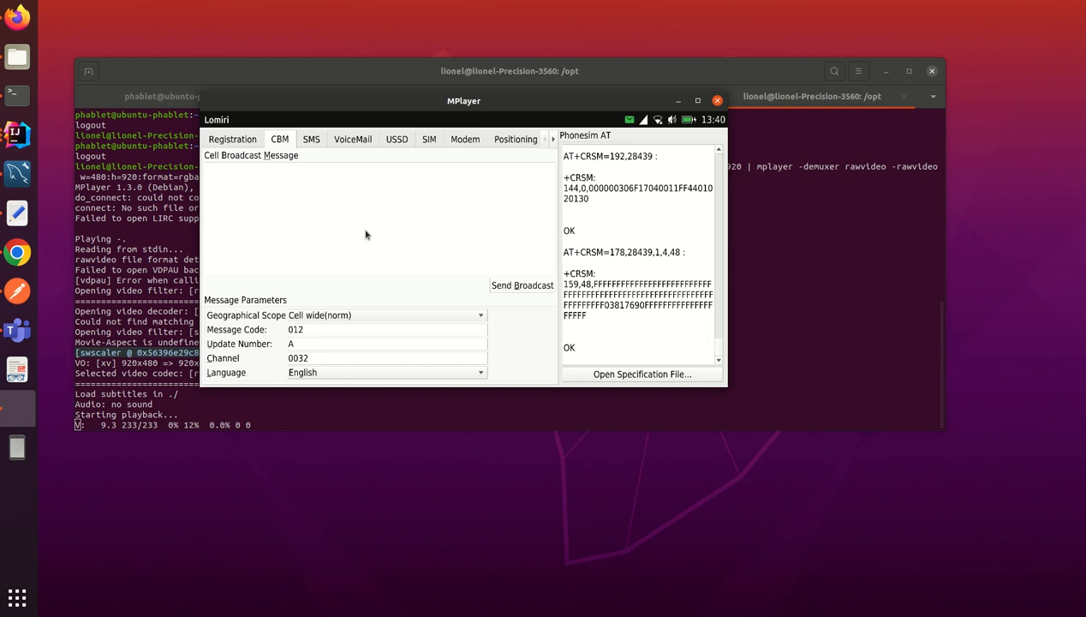
{"action": "mouse_move", "coordinate": [344, 239]}
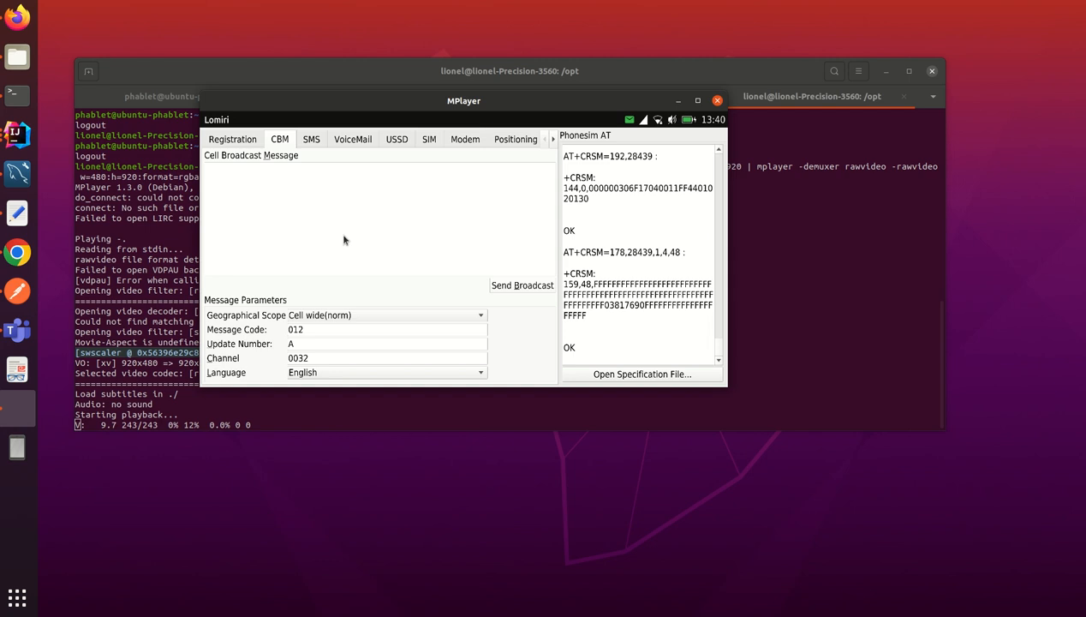